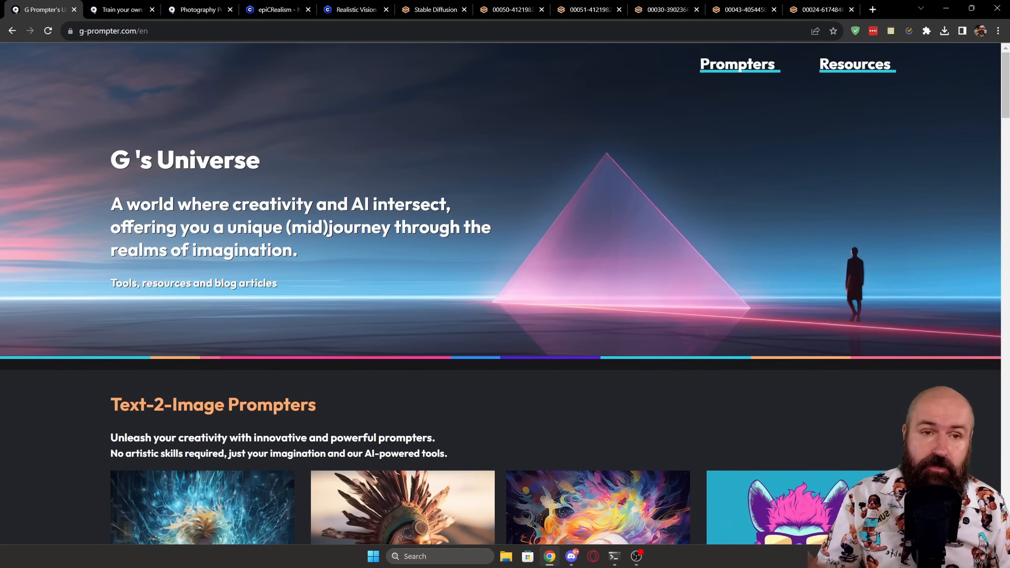
Step: Scroll the home page down to the Text-2-Image Prompters section
scroll("down", 3)
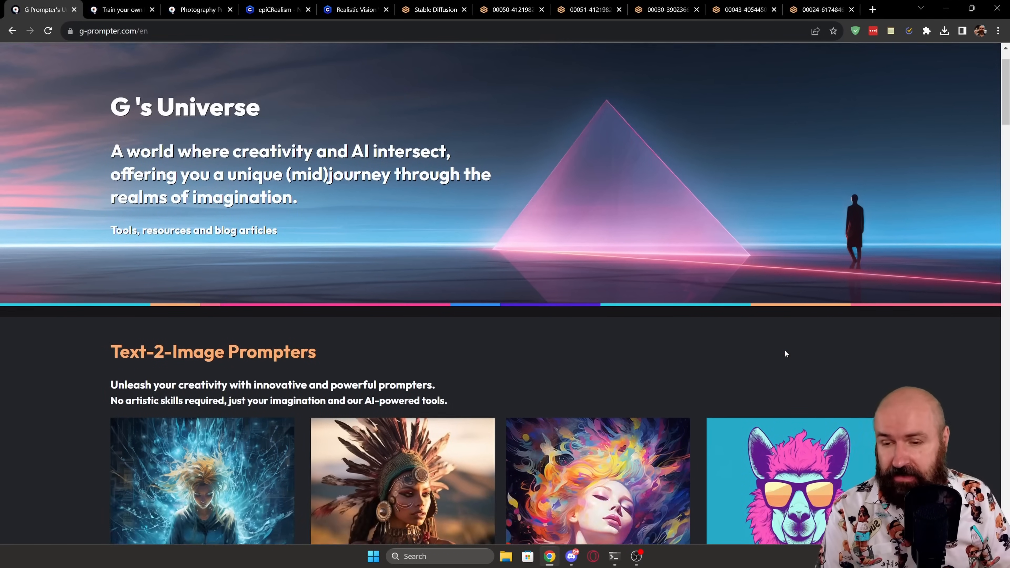
scroll("down", 3)
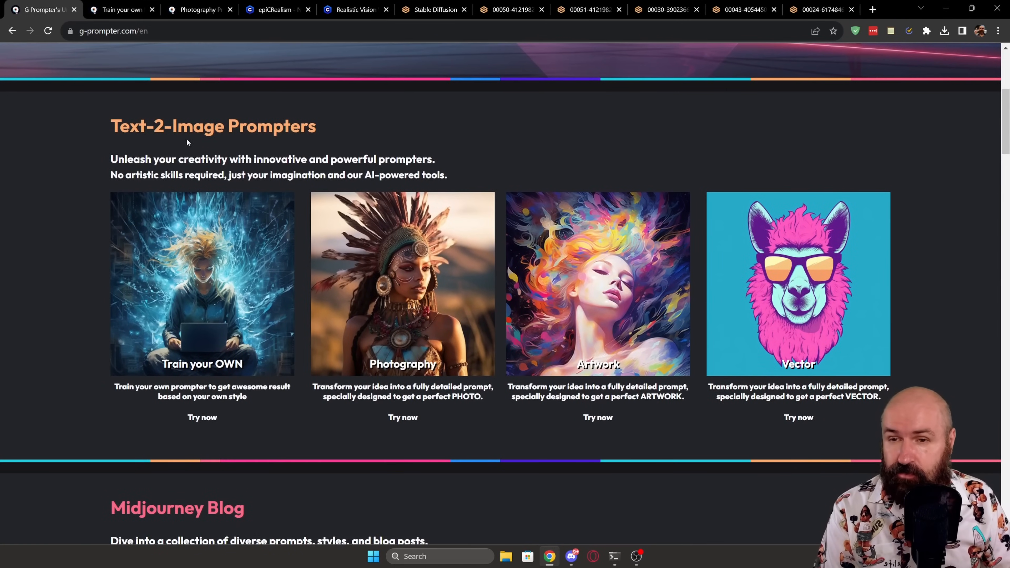
mouse_move(182, 309)
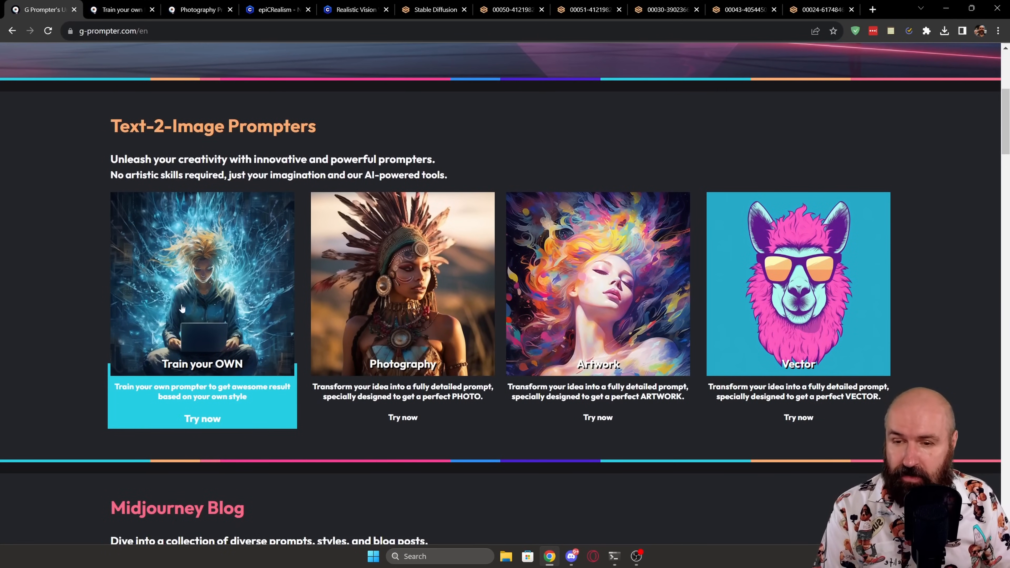
mouse_move(195, 275)
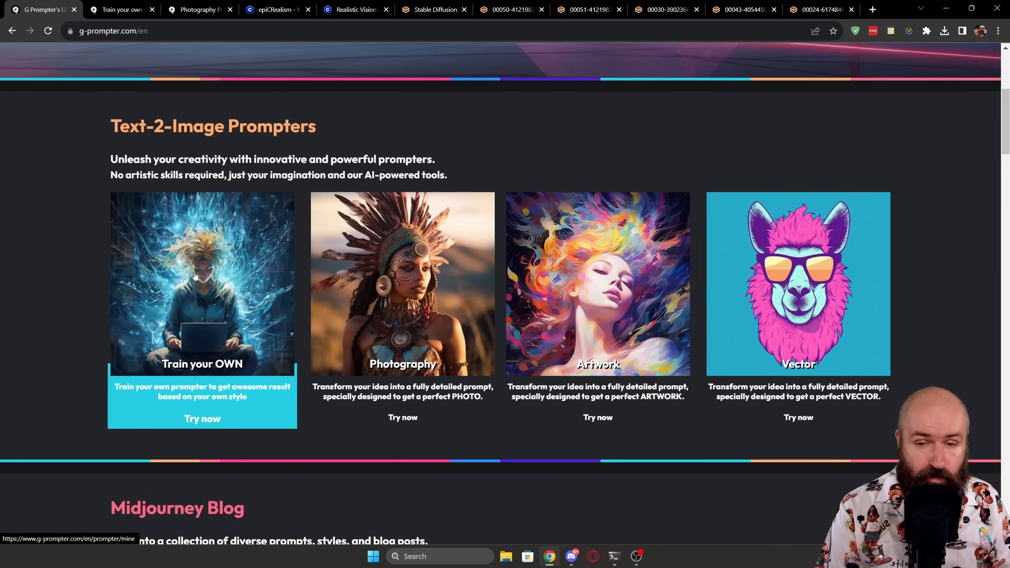
mouse_move(798, 281)
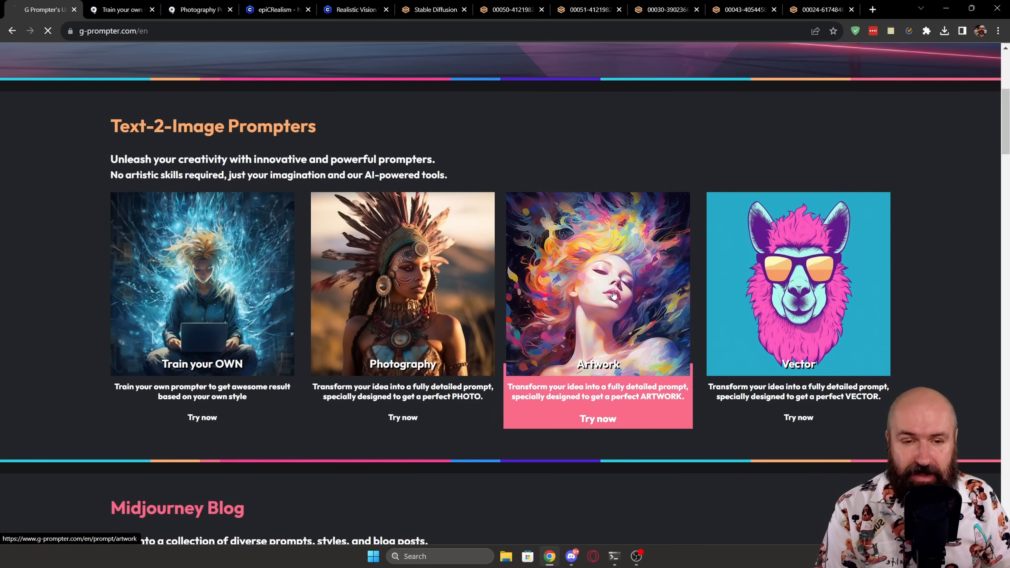
left_click(597, 418)
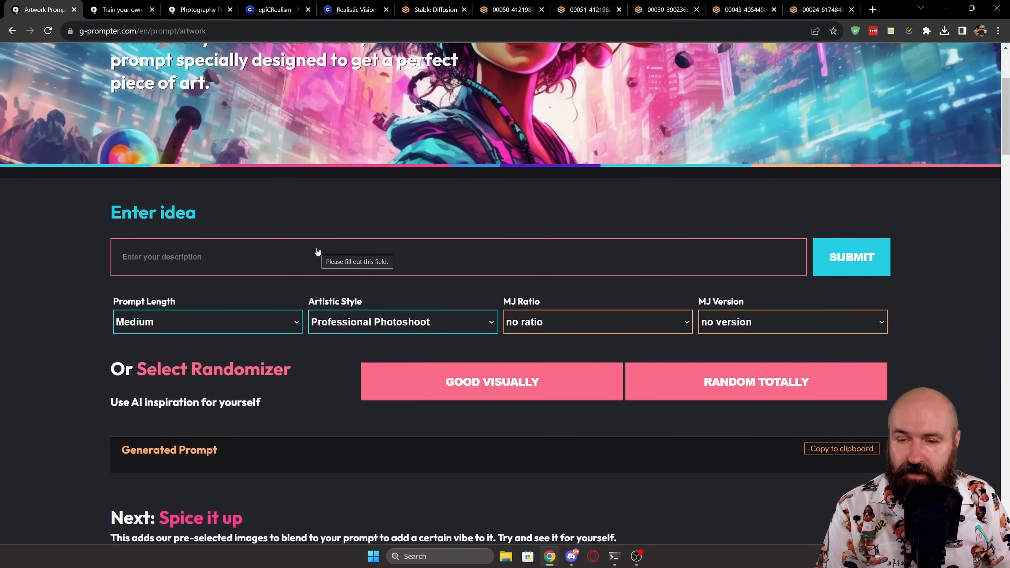
left_click(207, 321)
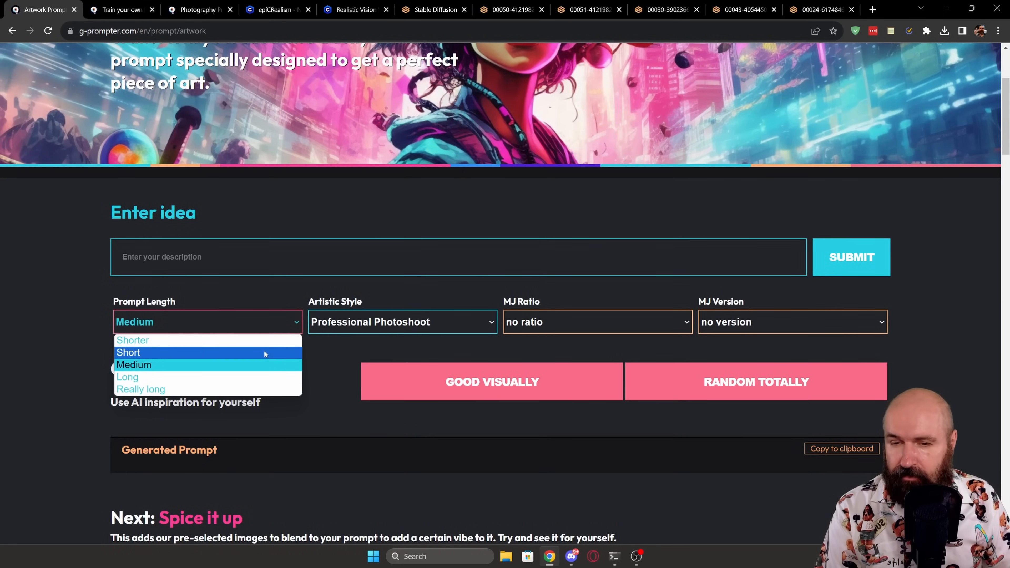
left_click(402, 321)
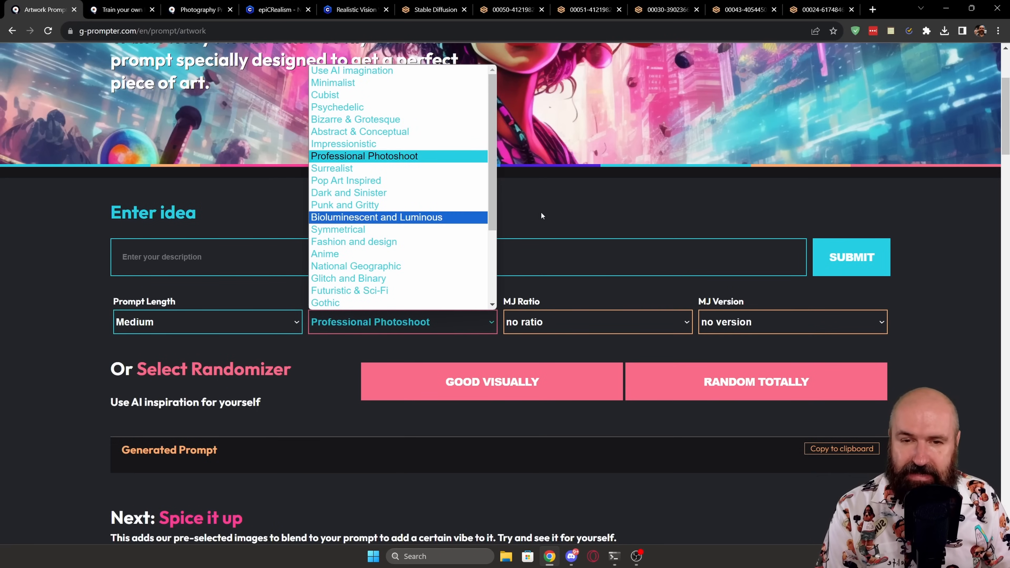
left_click(595, 322)
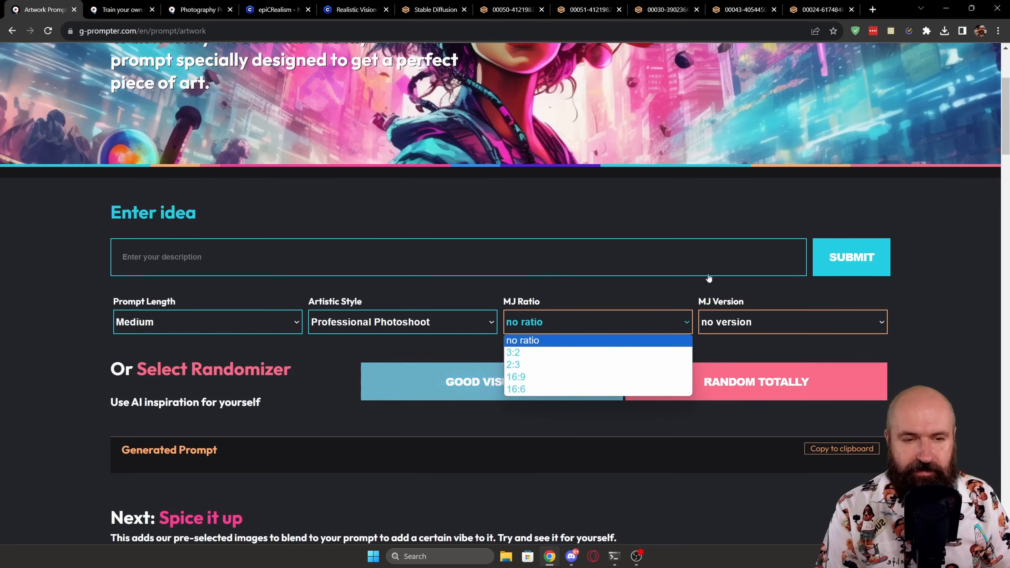
left_click(791, 321)
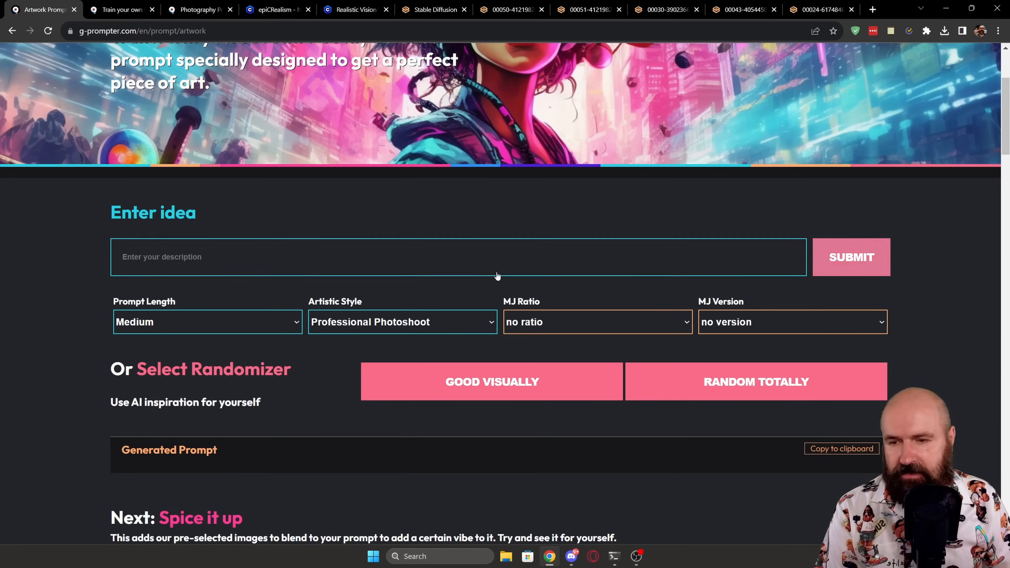
mouse_move(449, 409)
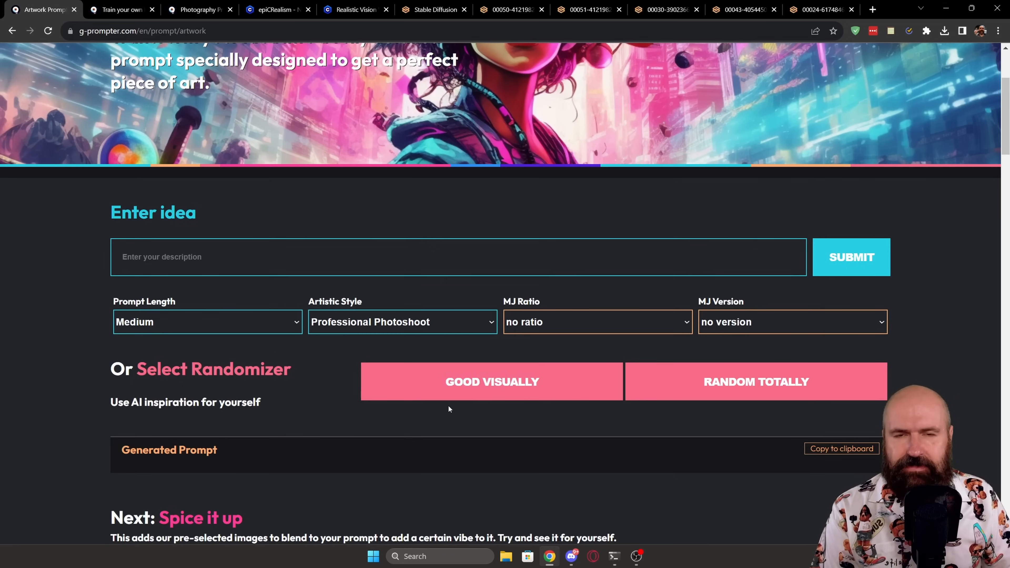
mouse_move(491, 382)
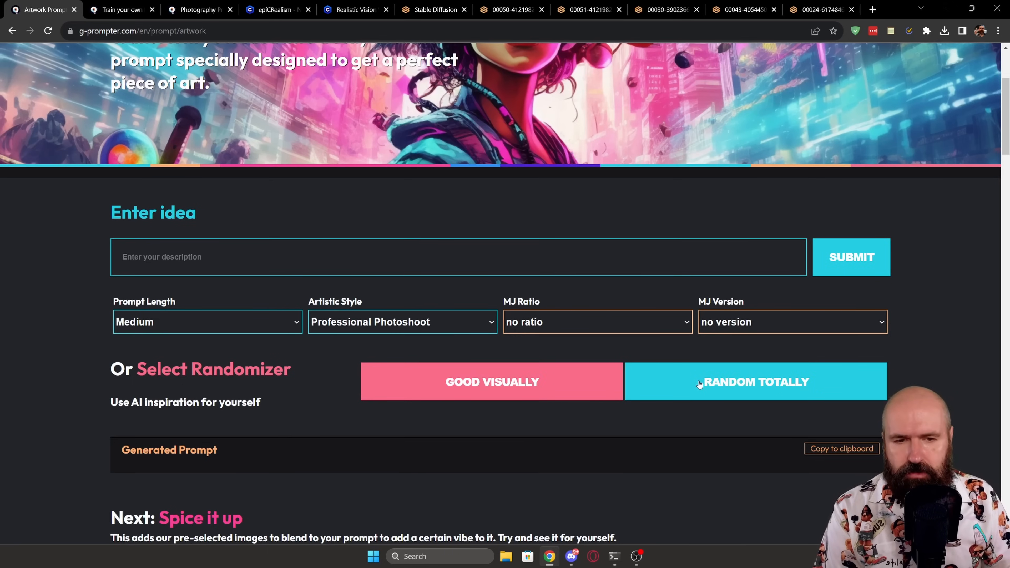
Step: Generate a totally random artwork prompt with the RANDOM TOTALLY option
left_click(755, 381)
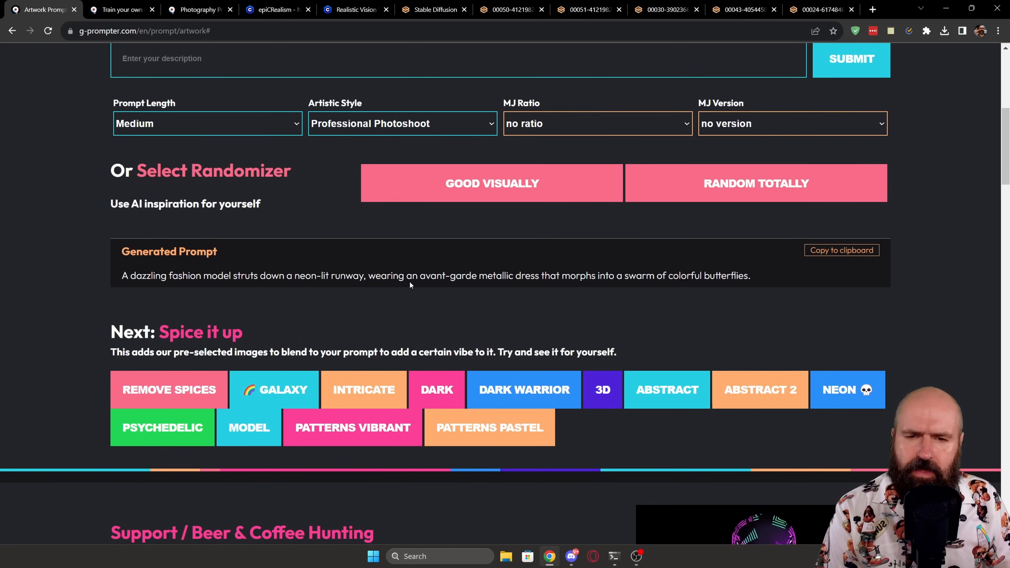
mouse_move(559, 284)
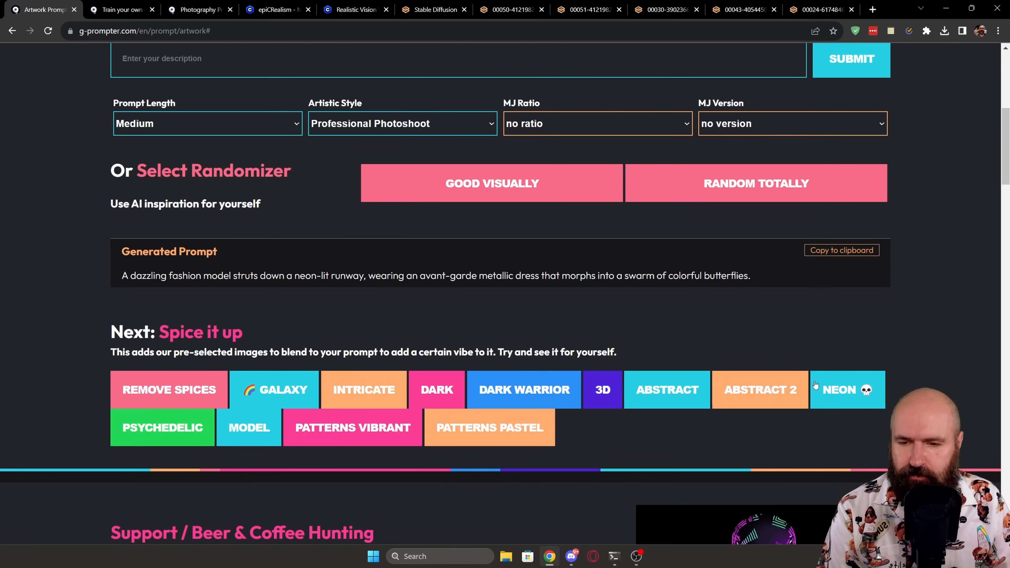
mouse_move(273, 389)
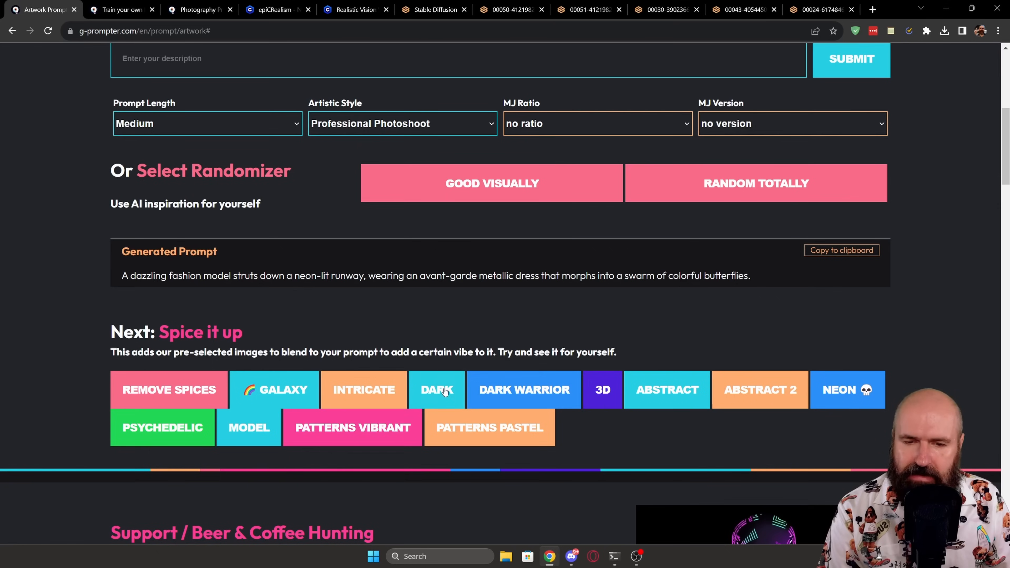
mouse_move(603, 398)
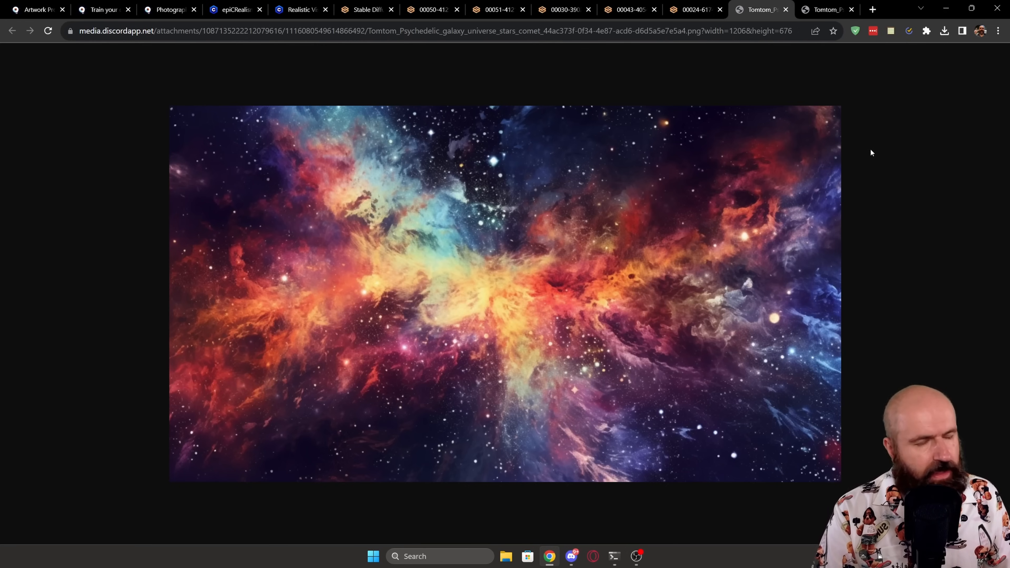
Step: Bring up the psychedelic galaxy image on its own in a new Chrome tab
left_click(826, 9)
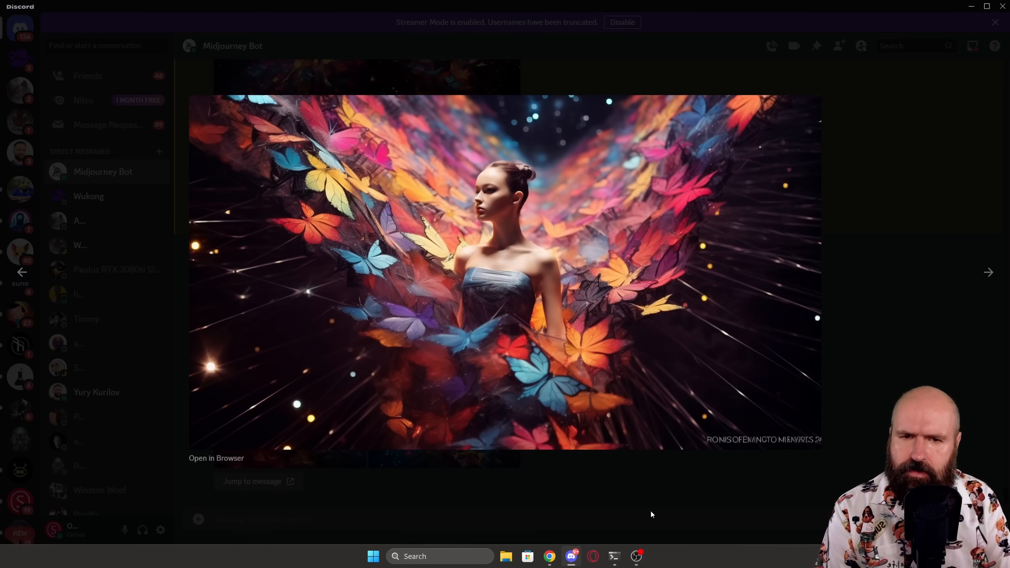
Step: Advance twice through the Midjourney Bot's butterfly-winged model images in the viewer
left_click(988, 272)
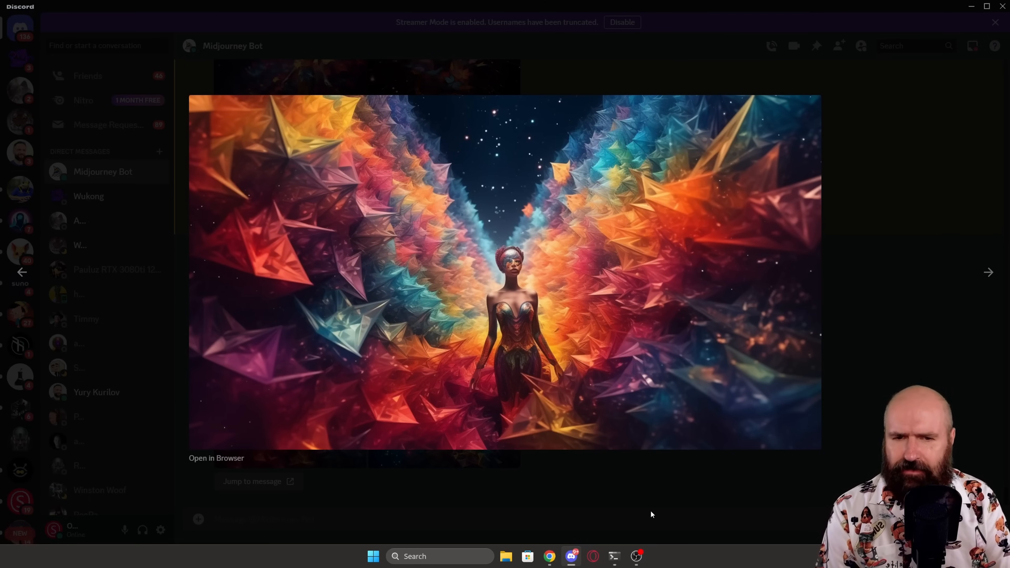
left_click(988, 272)
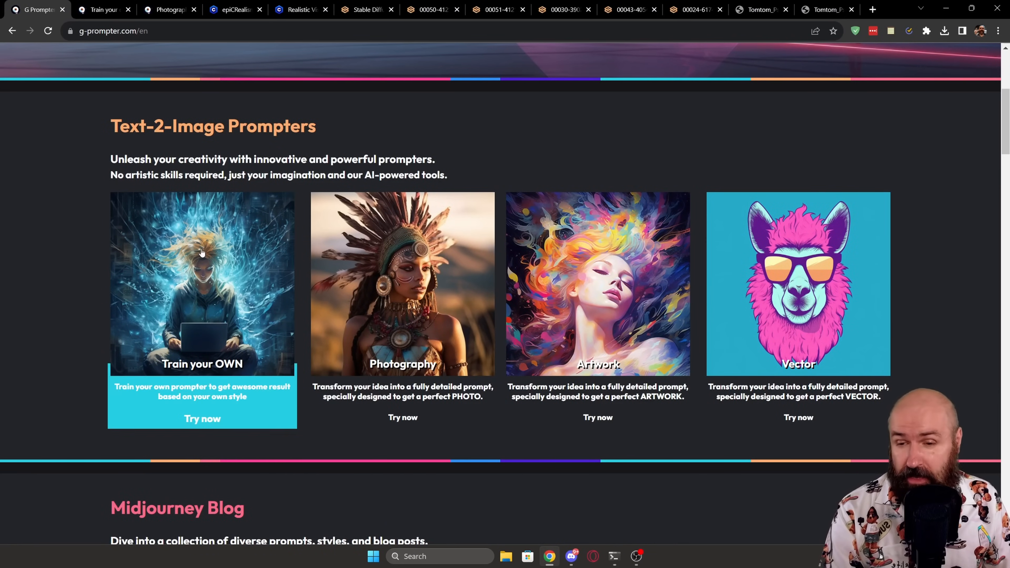
mouse_move(209, 261)
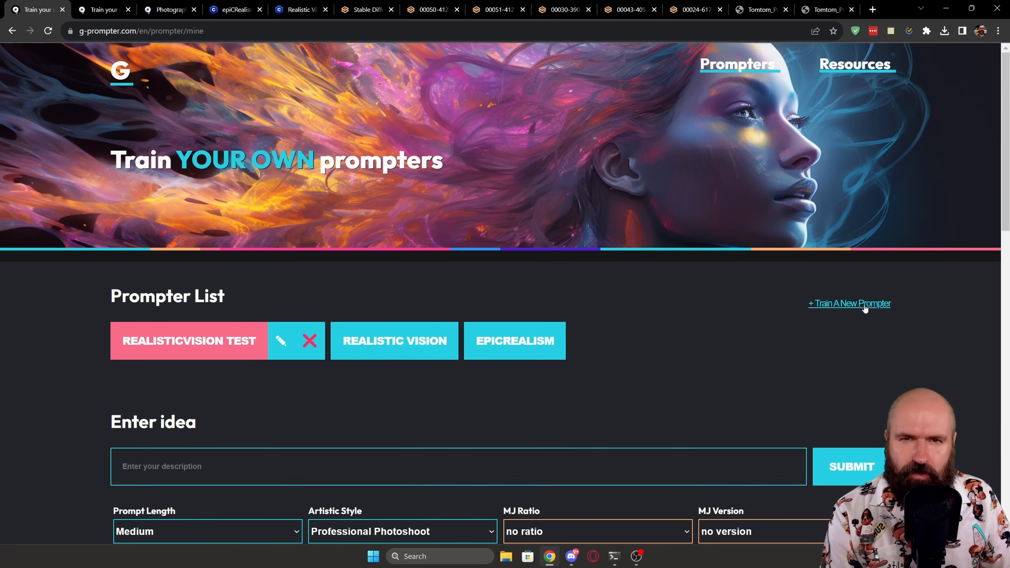
Step: Begin a new prompter and name it 'Art Machine'
left_click(848, 303)
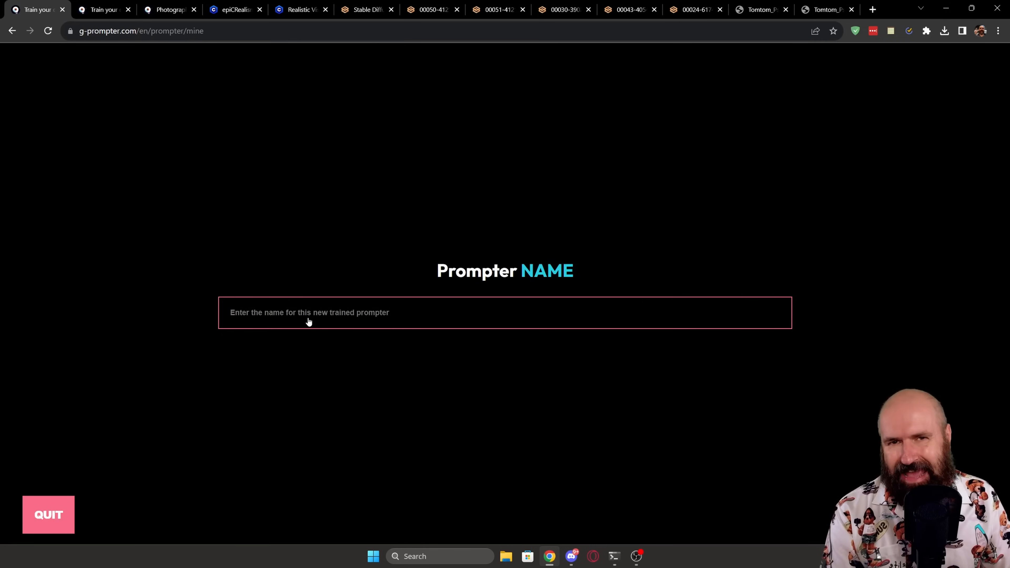
type("Art Machine")
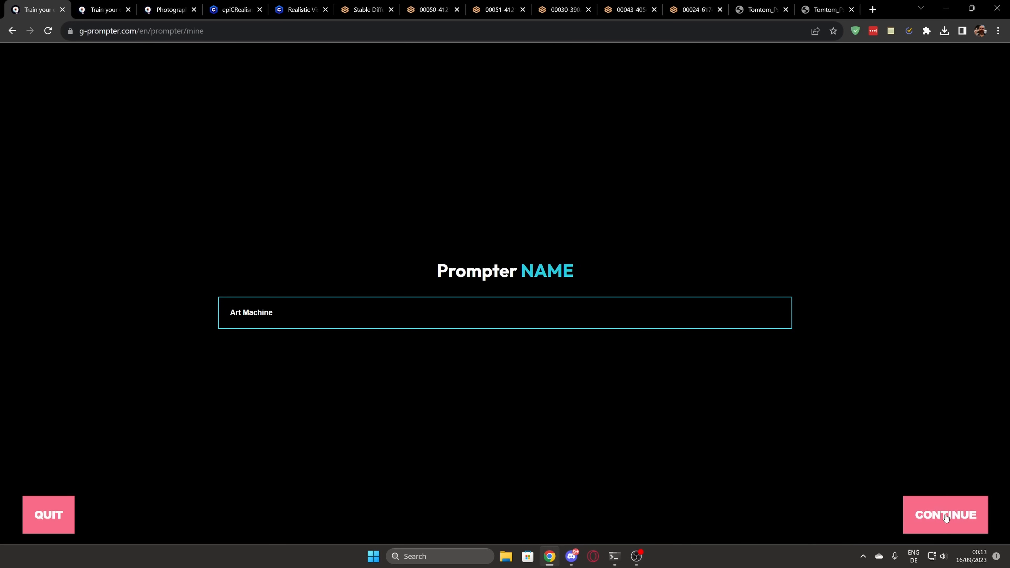
Step: Confirm the Art Machine name and set the prompter type to Digital Art
left_click(945, 514)
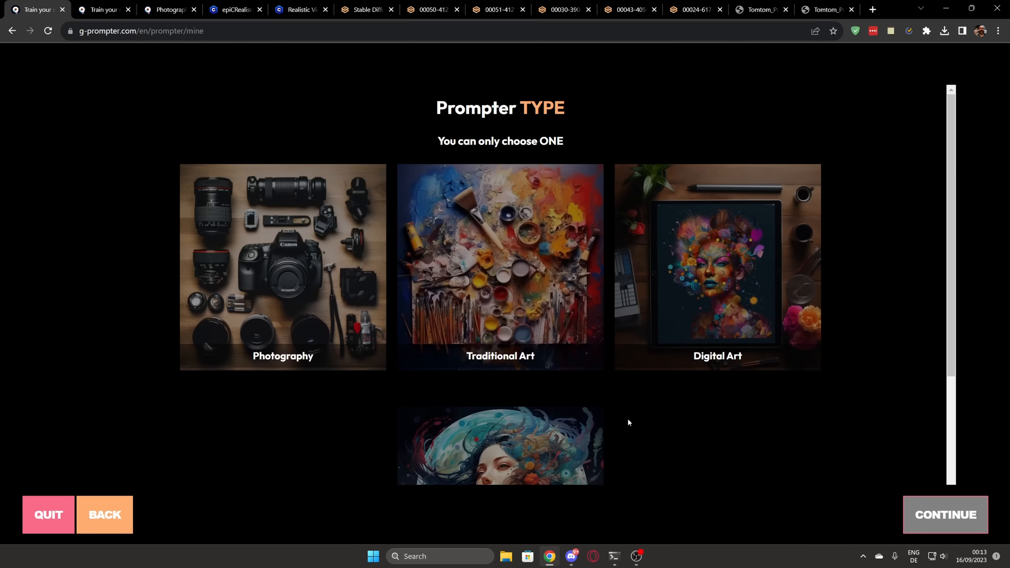
left_click(717, 267)
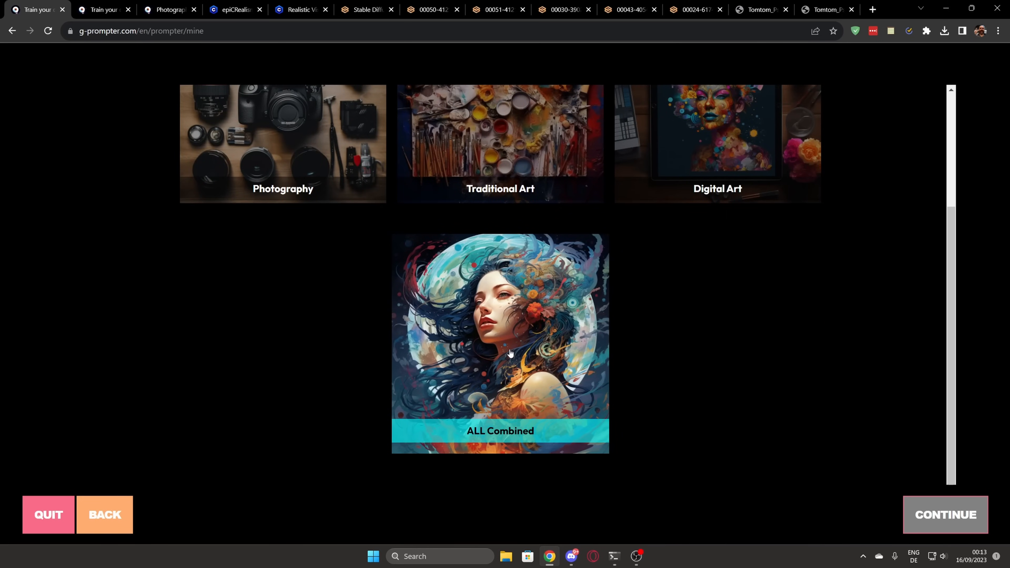
scroll("up", 3)
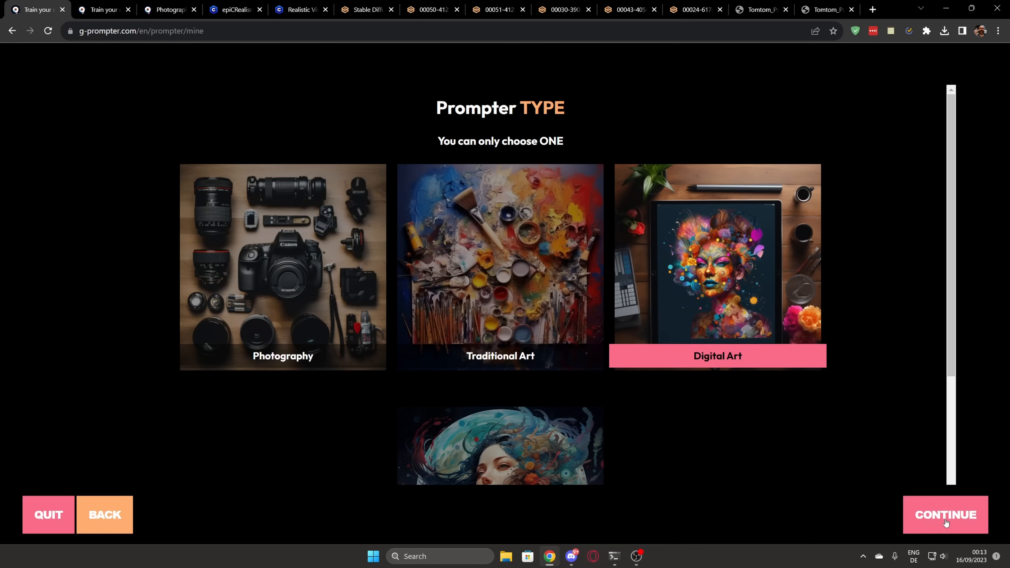
left_click(944, 514)
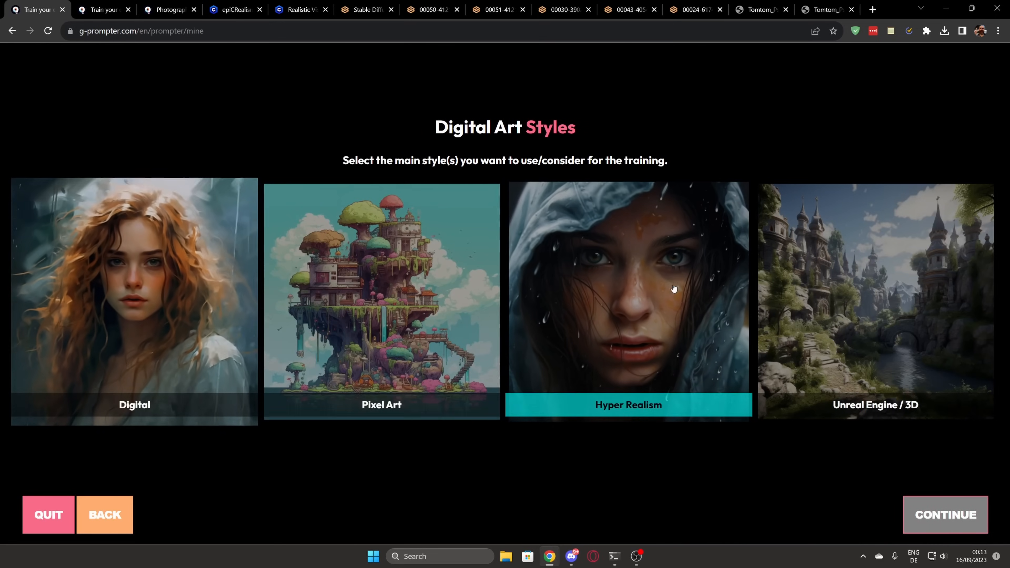
Step: Choose Hyper Realism and Digital as the main styles
left_click(875, 302)
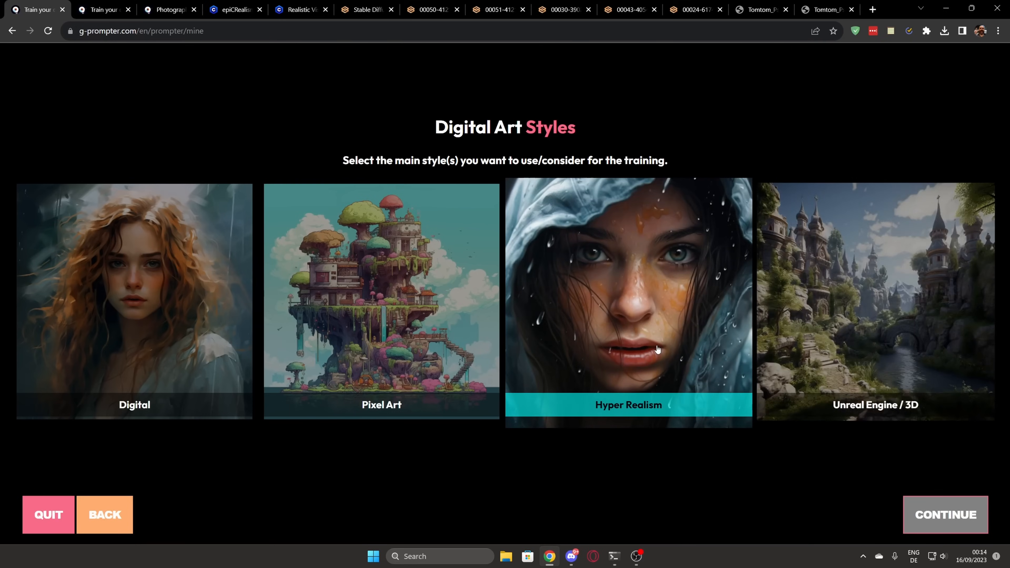
left_click(134, 301)
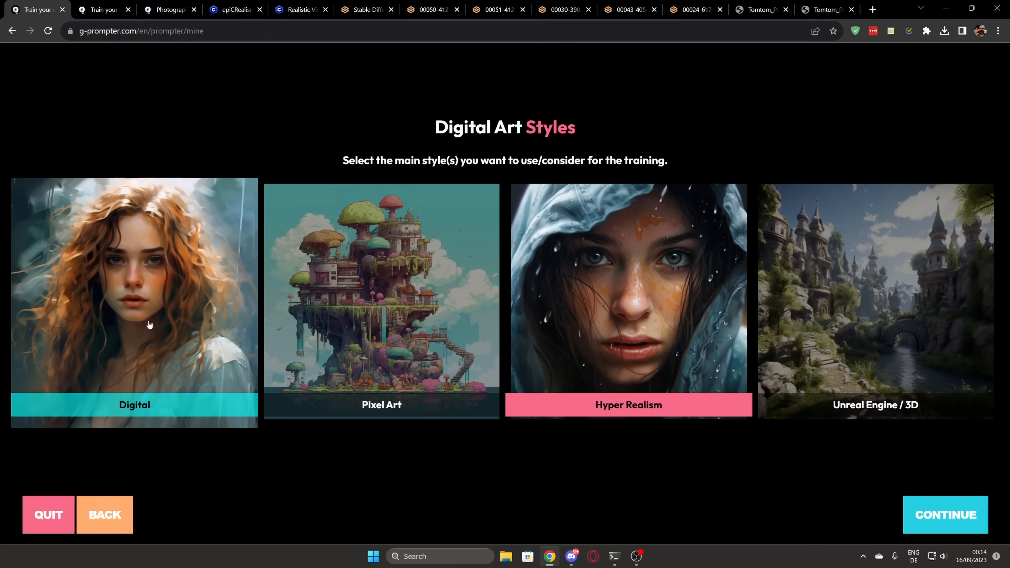
left_click(134, 300)
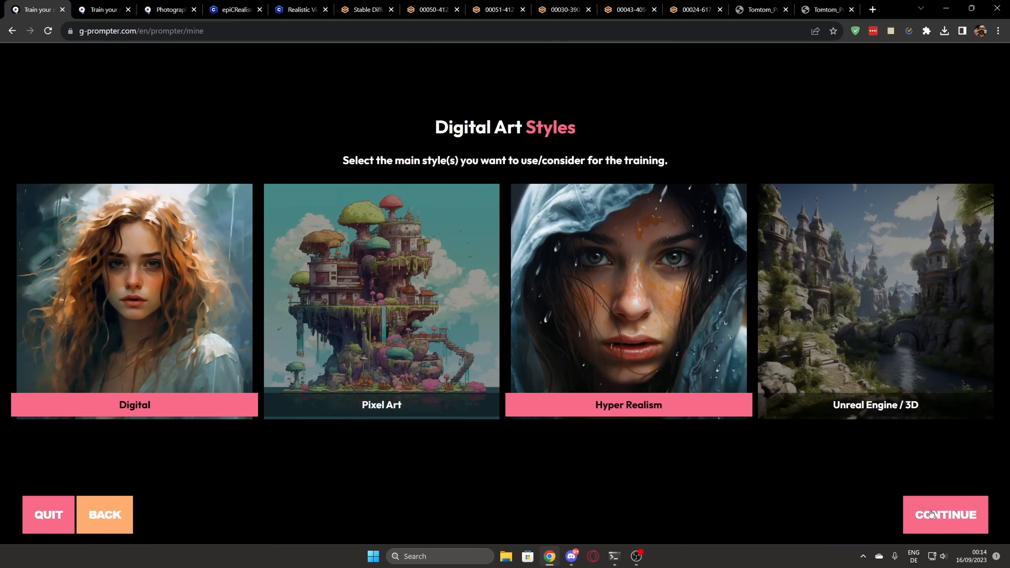
Step: Add Psychedelic as a secondary style and continue to the prompt training step
scroll("down", 3)
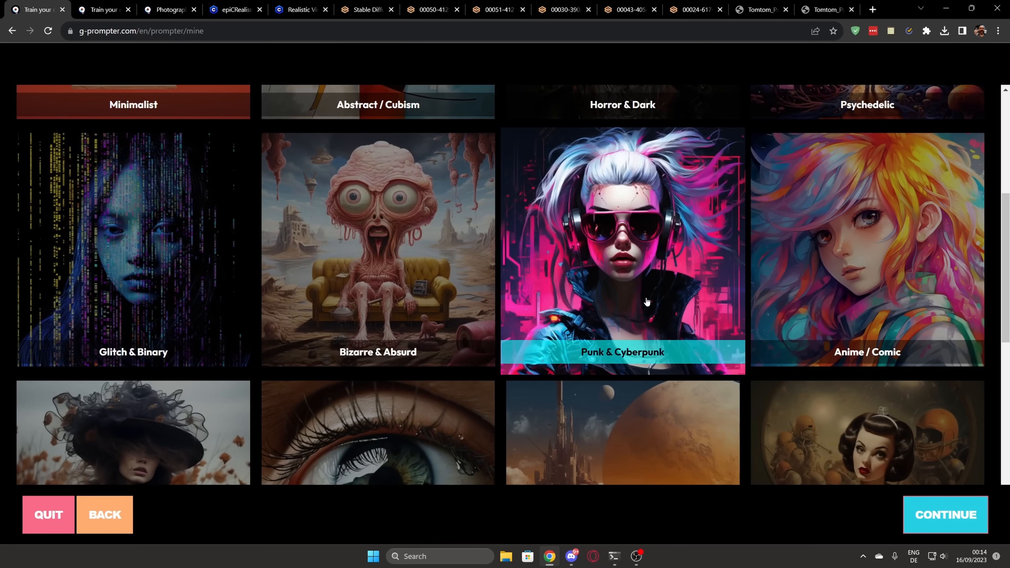
scroll("down", 3)
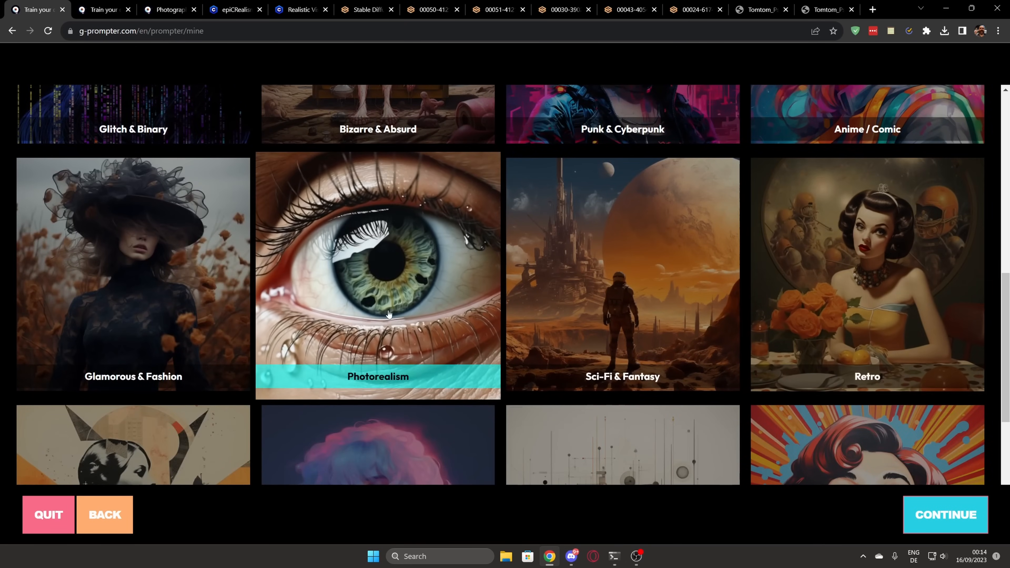
scroll("down", 3)
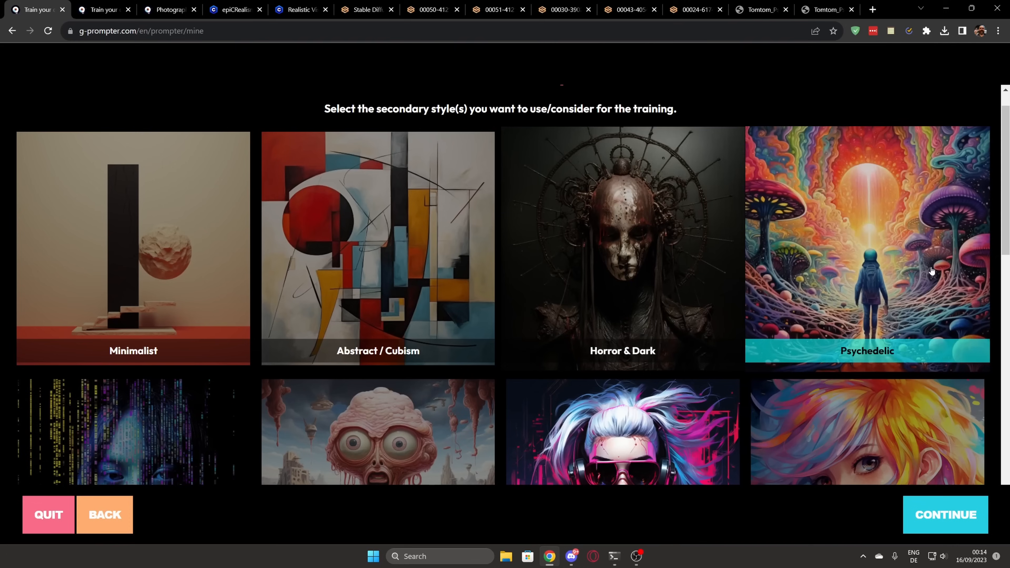
left_click(867, 248)
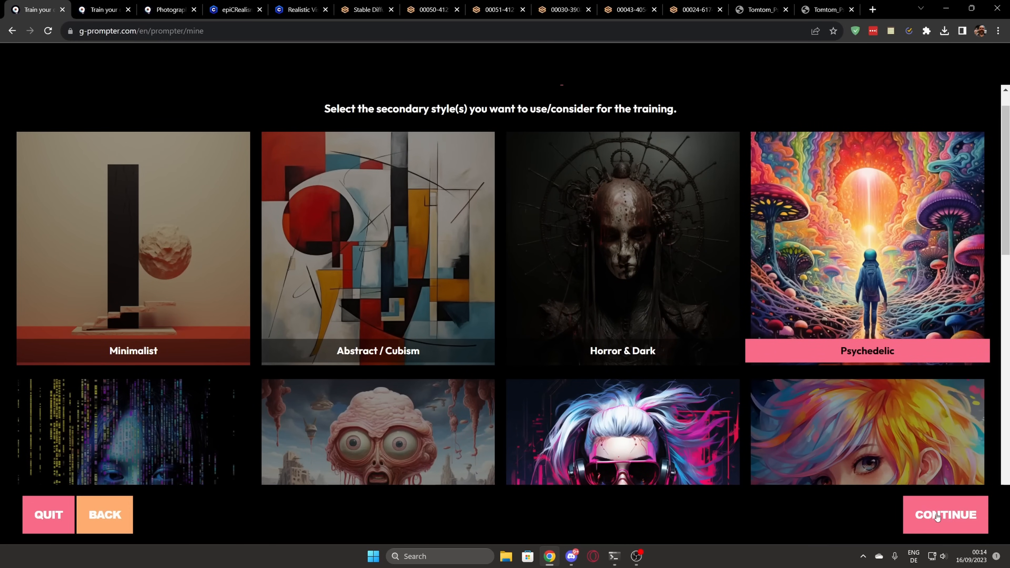
left_click(945, 514)
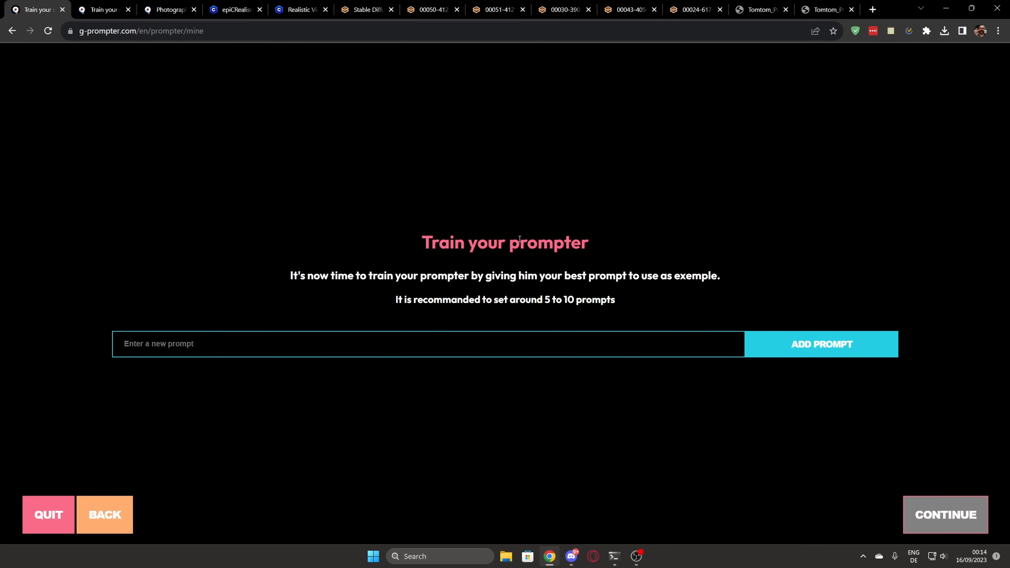
mouse_move(627, 300)
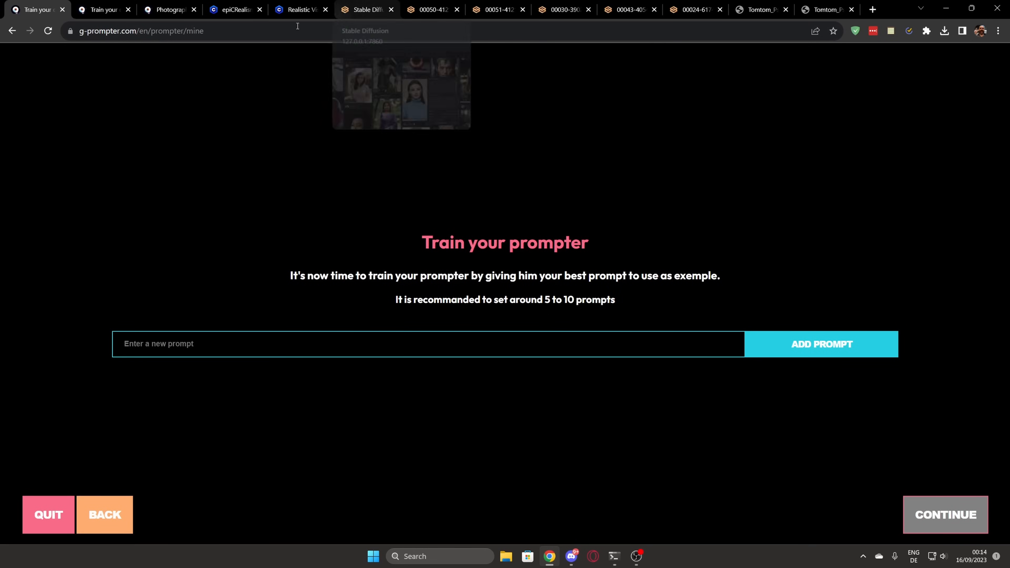
Step: Switch to the Civitai ReV Animated model page tab
left_click(233, 9)
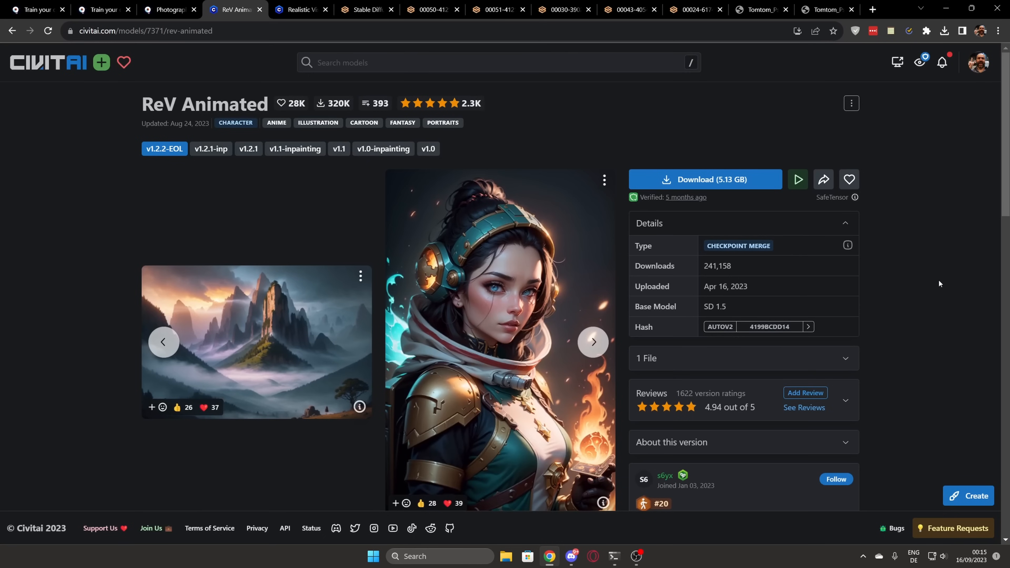
mouse_move(451, 230)
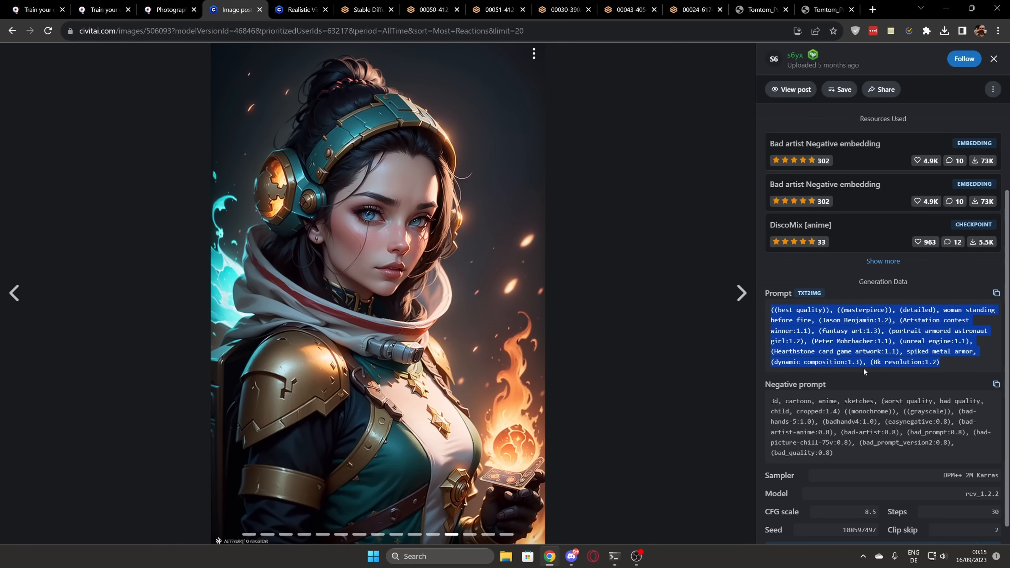
mouse_move(864, 361)
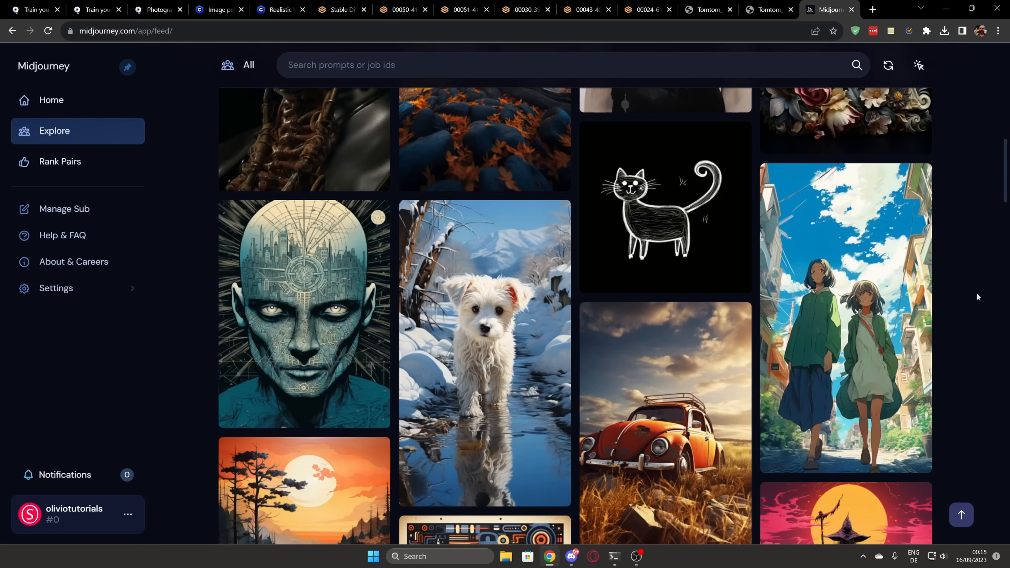
Step: Find the blue screaming-face image in the Explore feed and show its copy options
scroll("down", 3)
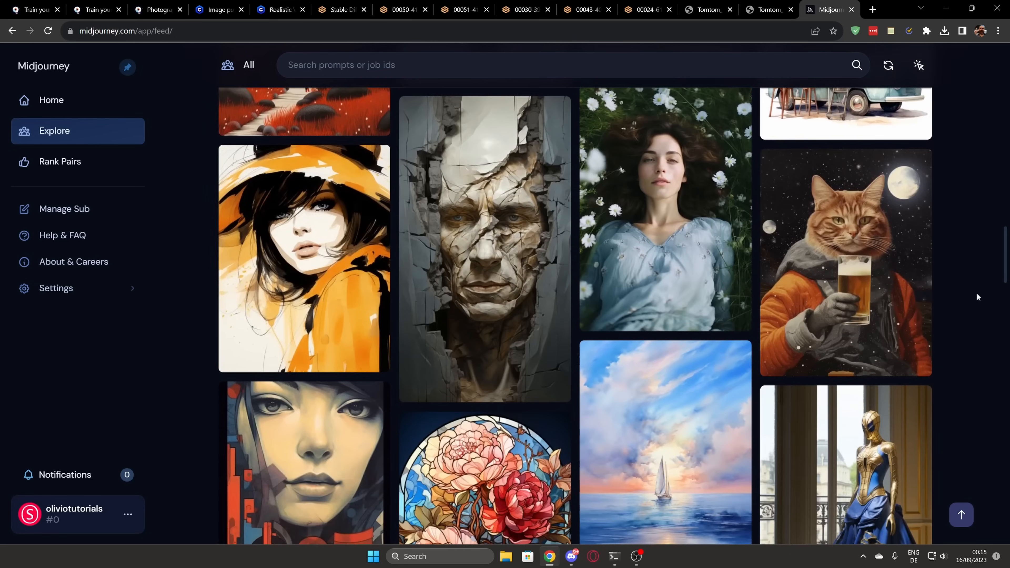
scroll("down", 3)
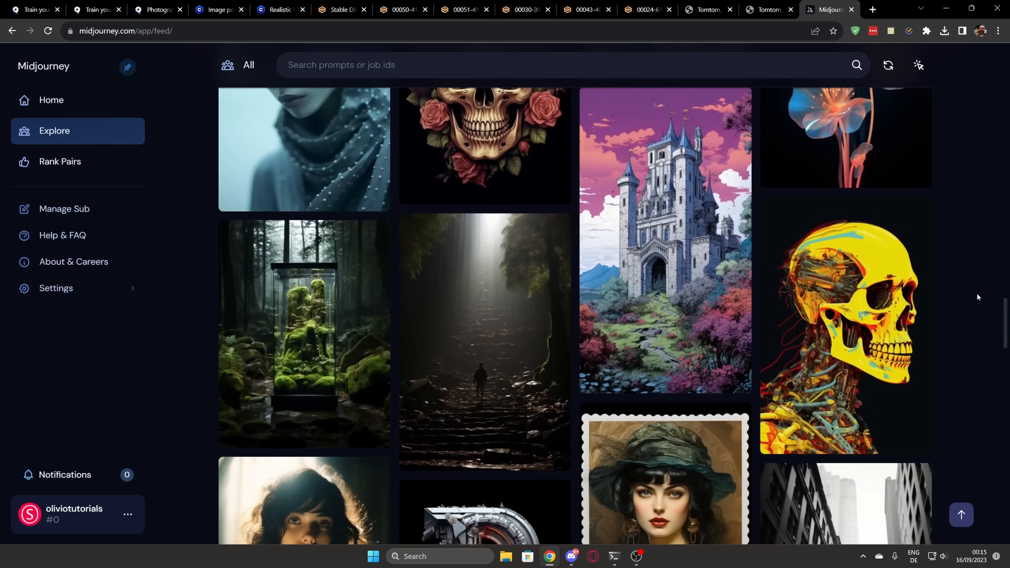
scroll("down", 3)
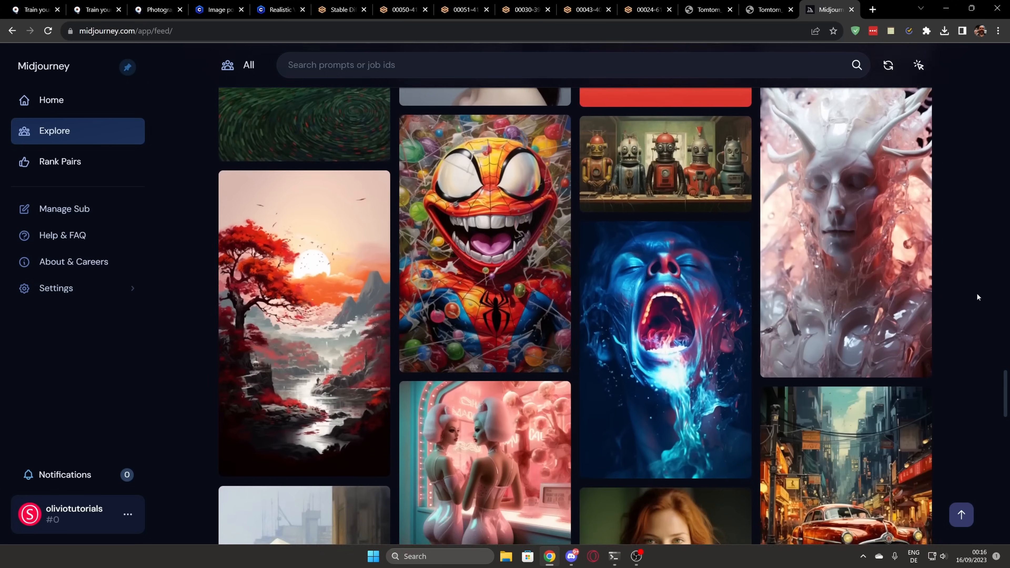
scroll("down", 3)
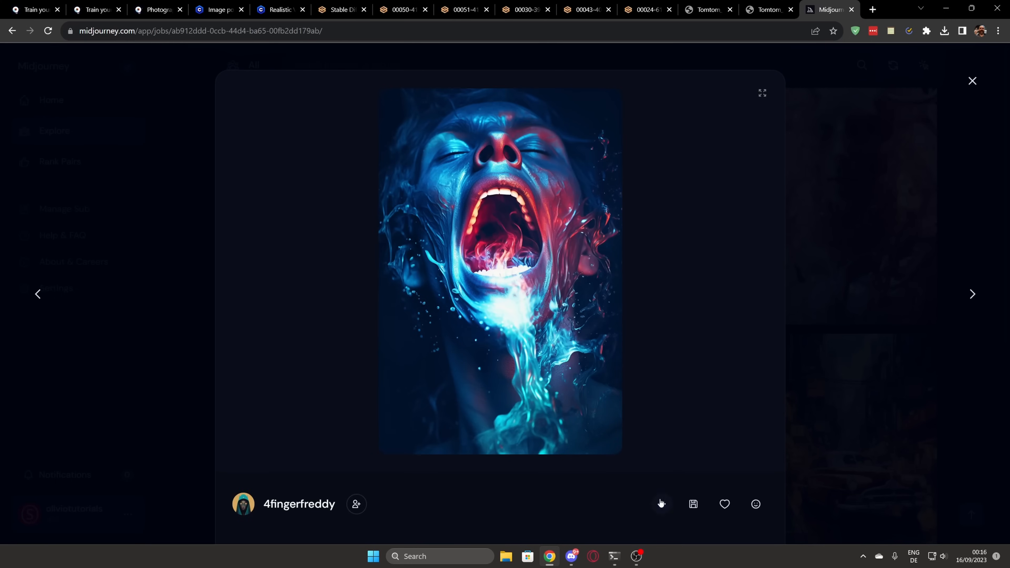
left_click(661, 504)
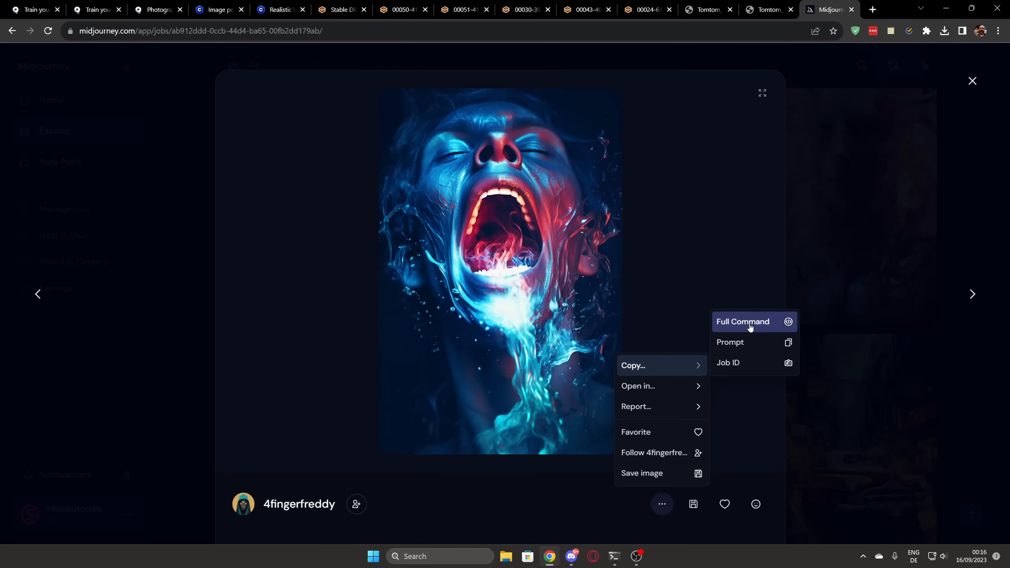
mouse_move(731, 342)
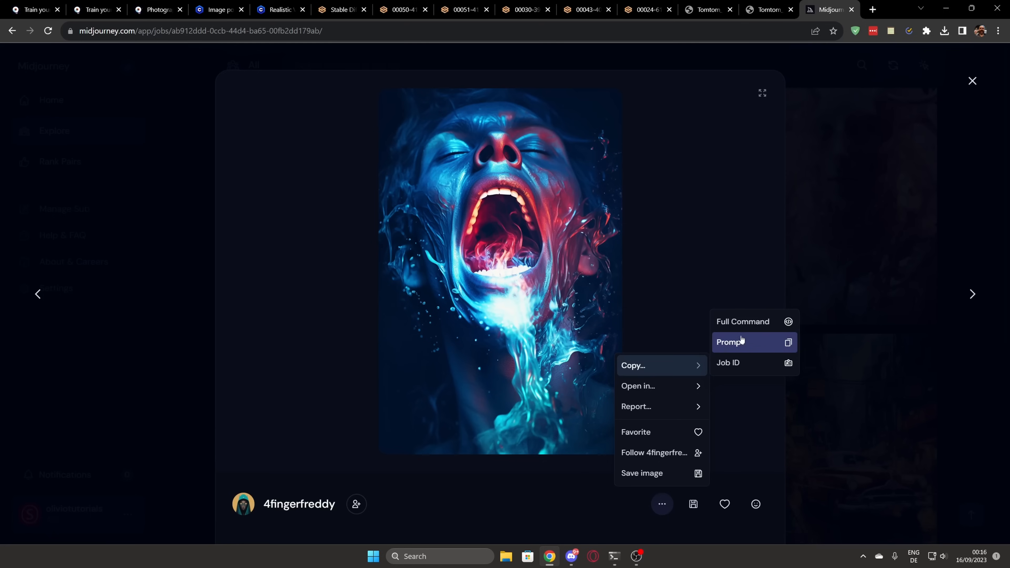
mouse_move(755, 352)
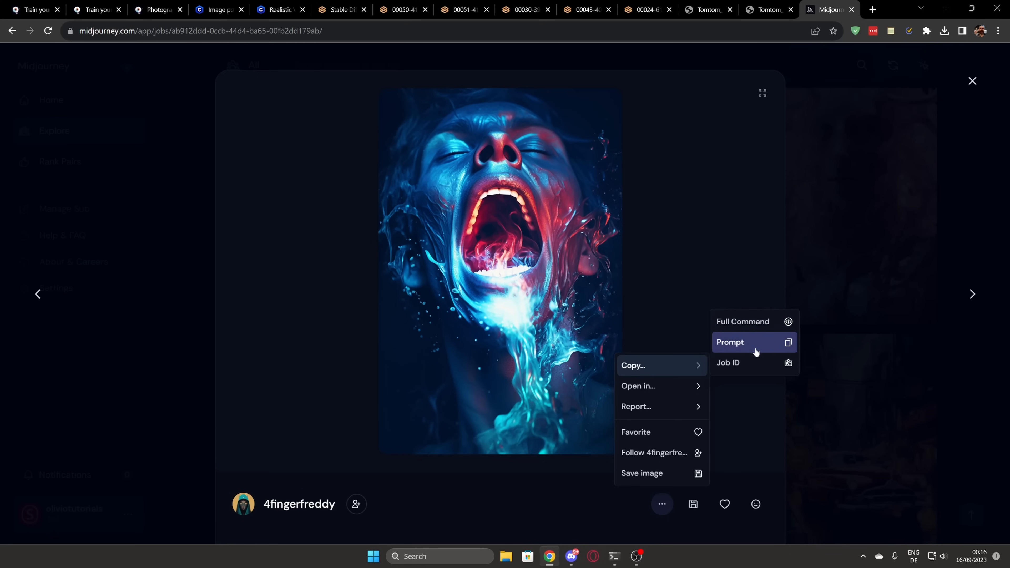
mouse_move(754, 349)
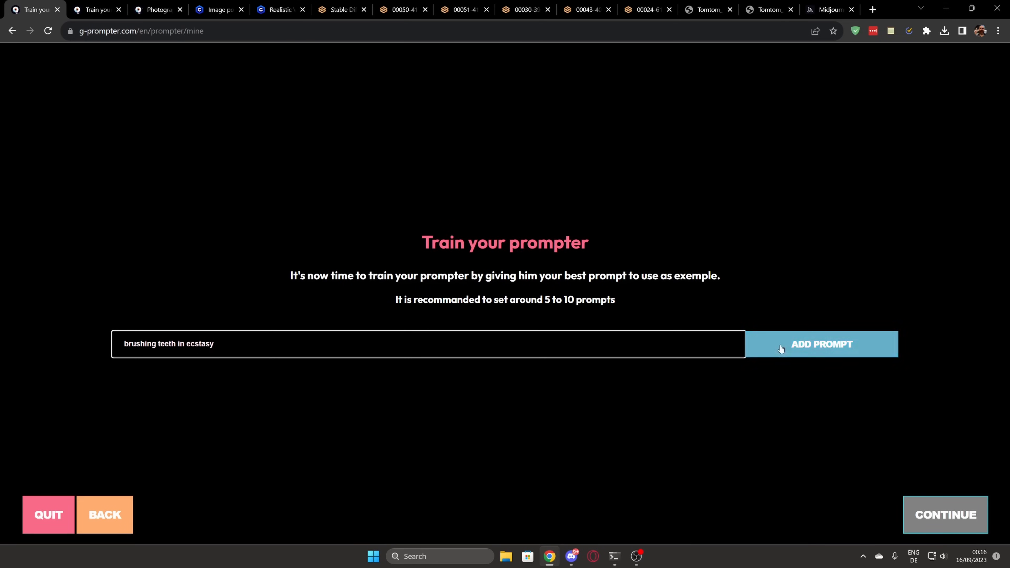
Step: Add 'brushing teeth in ecstasy' as an example and finish training Art Machine past the Congrats screen
left_click(821, 344)
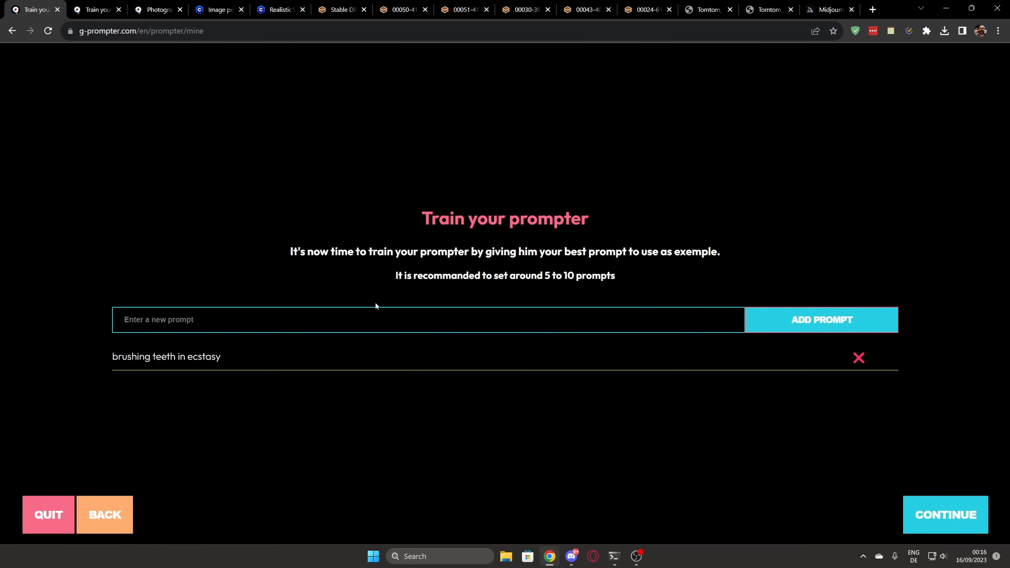
mouse_move(559, 355)
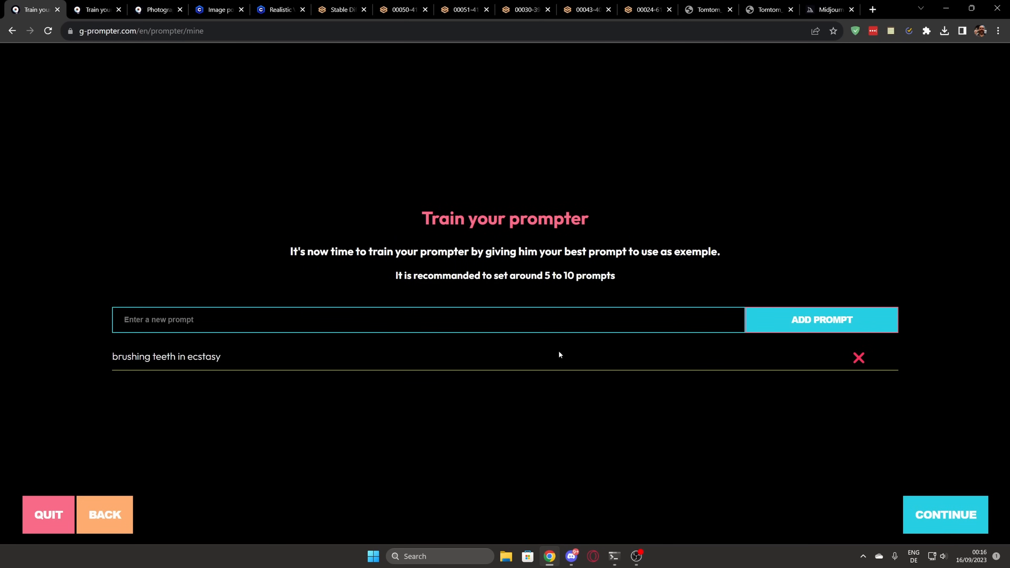
mouse_move(944, 514)
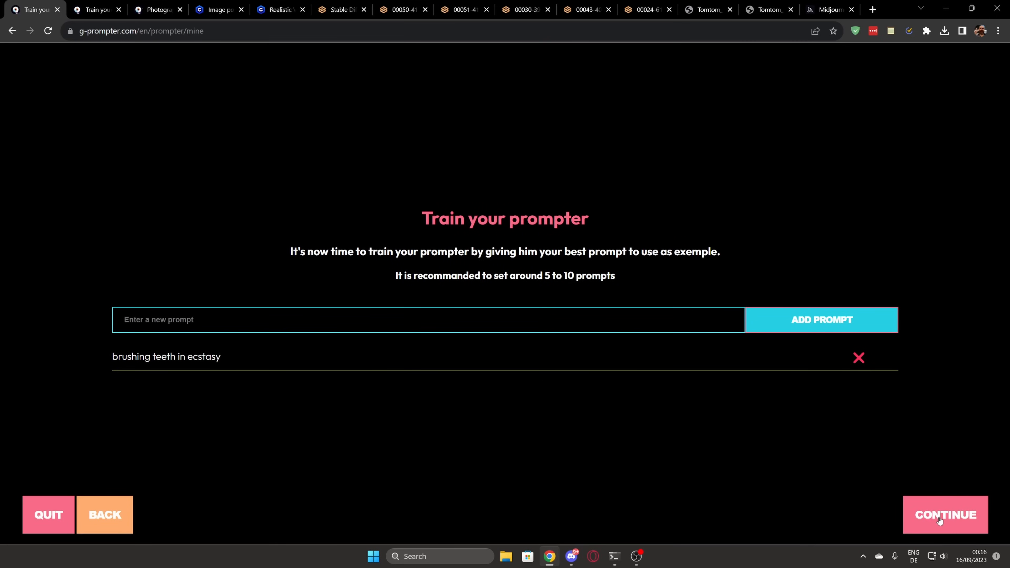
left_click(945, 514)
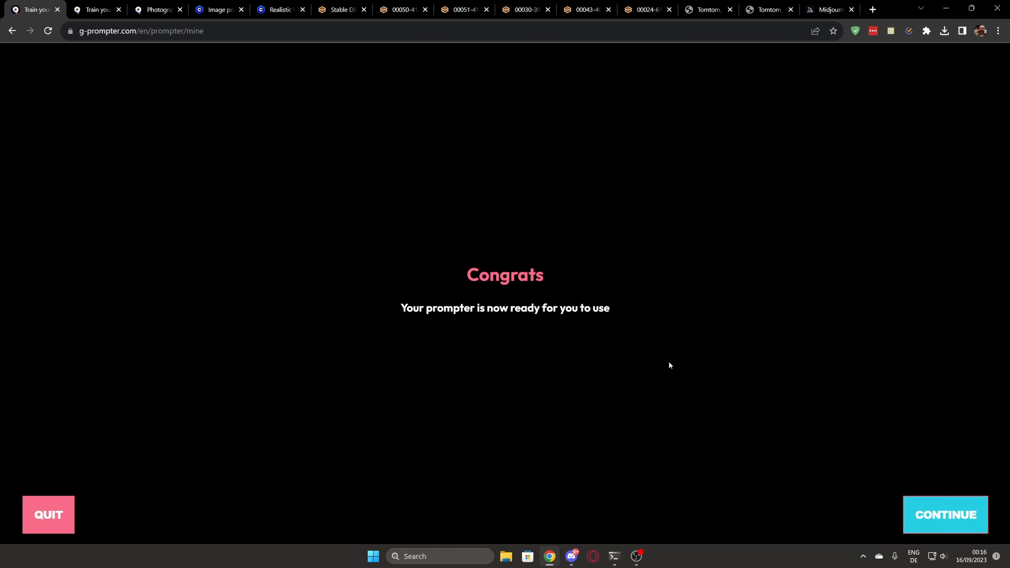
mouse_move(706, 365)
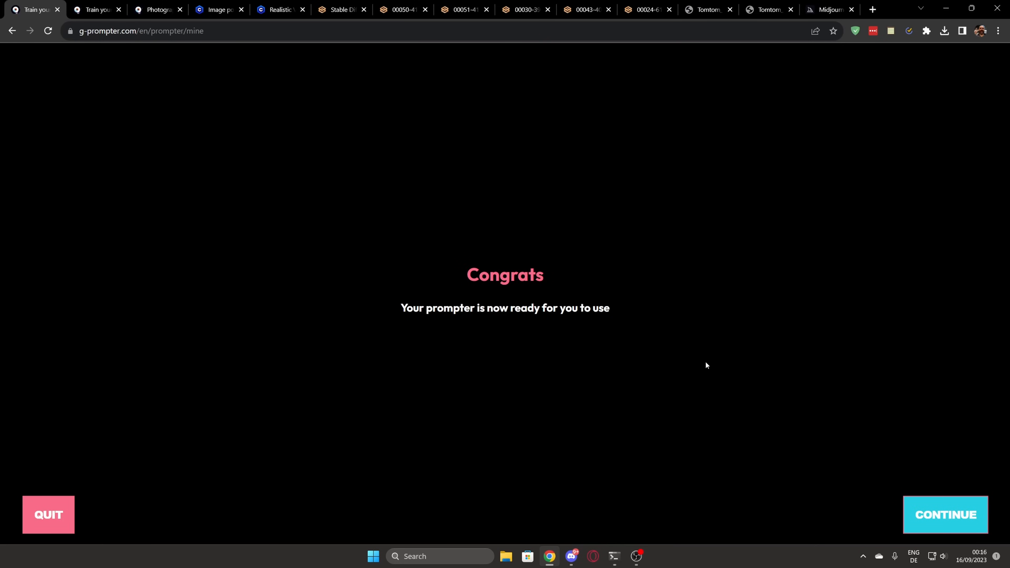
left_click(945, 514)
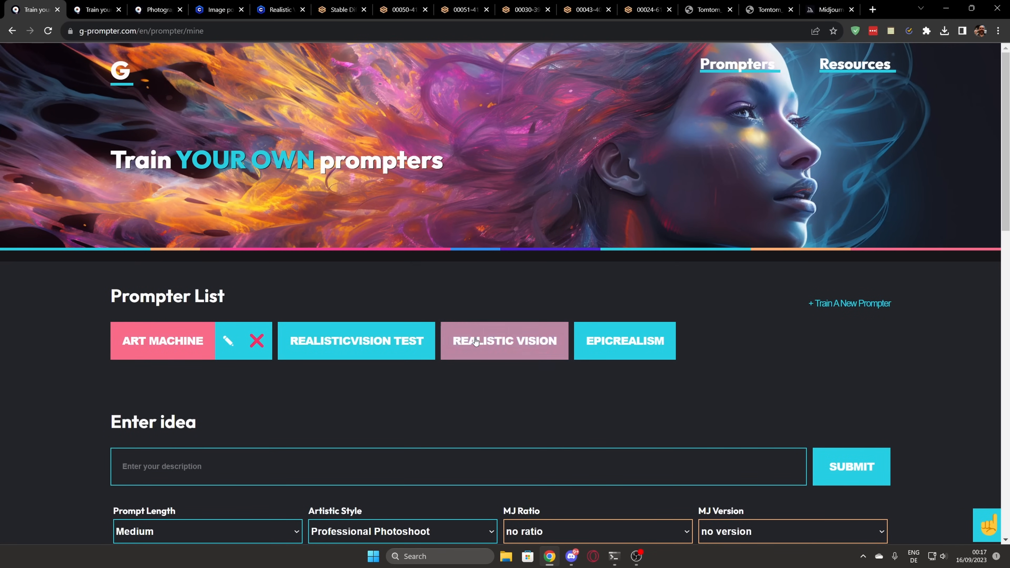
Step: Choose the Realistic Vision prompter for the wedding-dress church idea
left_click(504, 341)
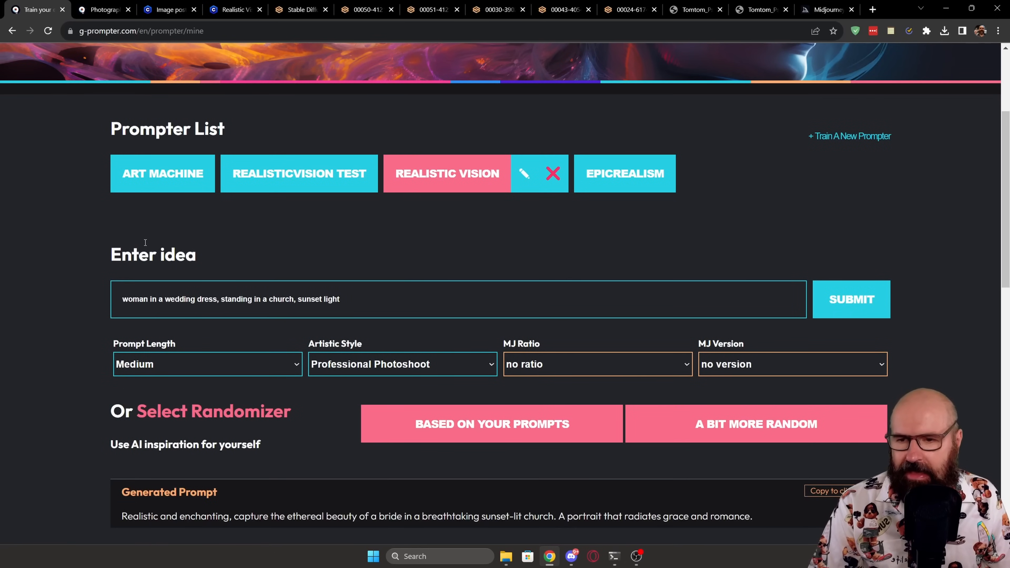
Step: Regenerate the sunset church bride prompt and copy it to the clipboard
left_click(231, 299)
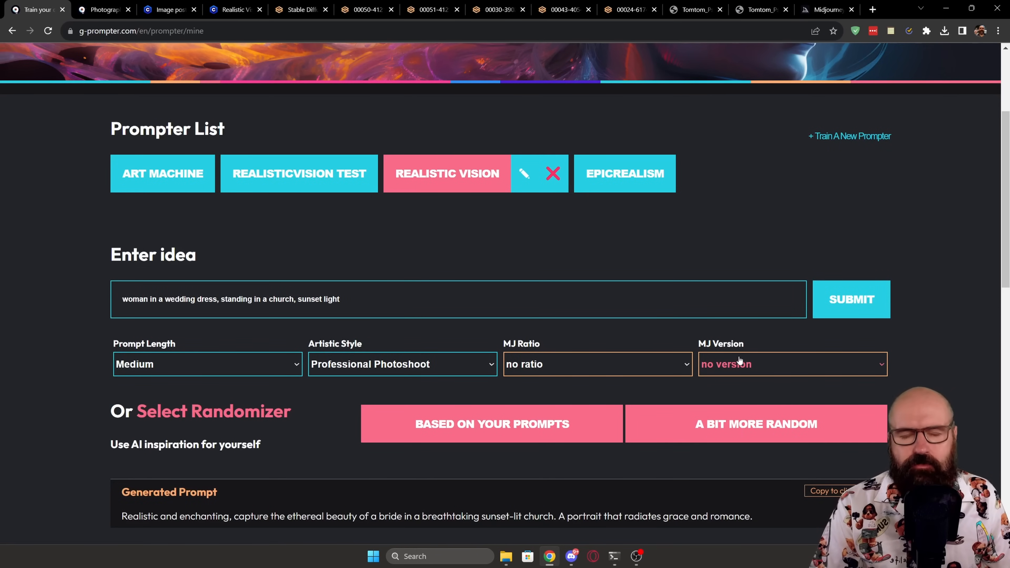
mouse_move(744, 360)
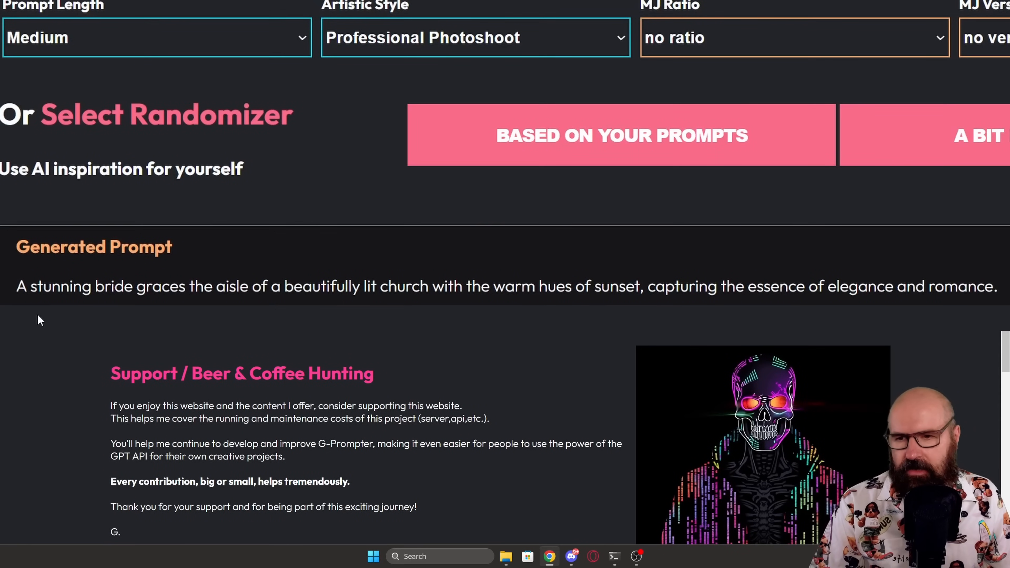
mouse_move(126, 308)
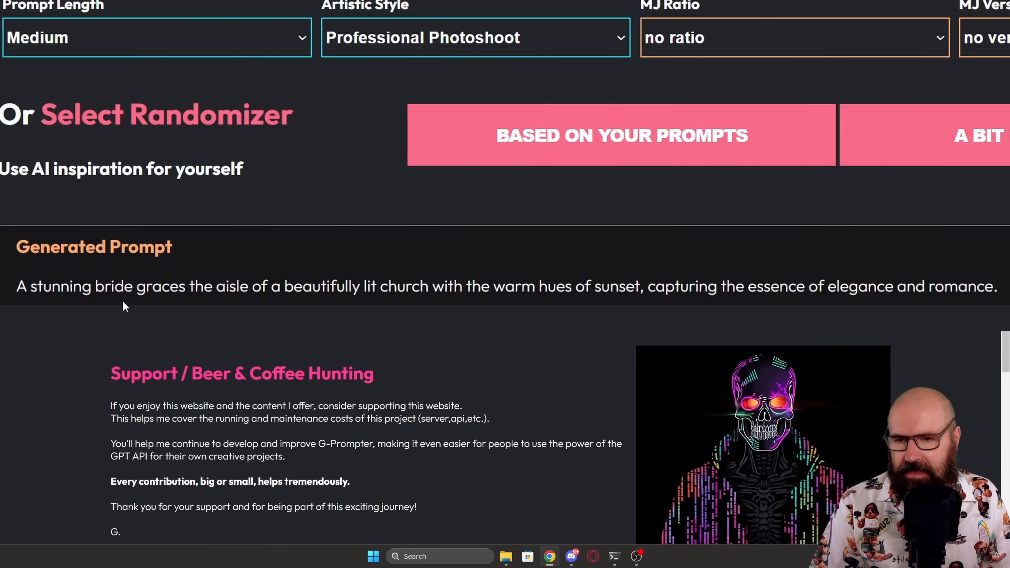
mouse_move(236, 293)
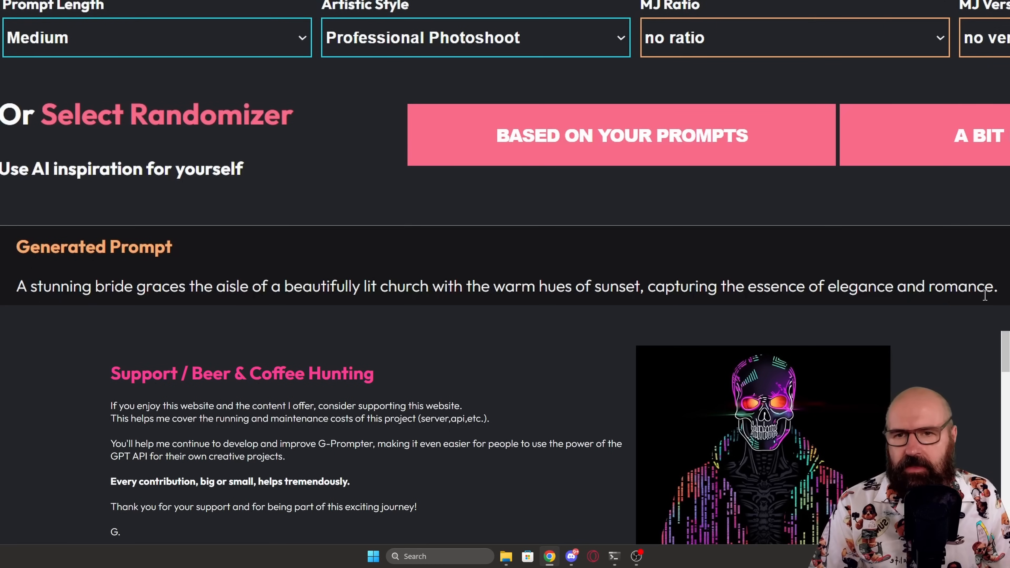
mouse_move(273, 294)
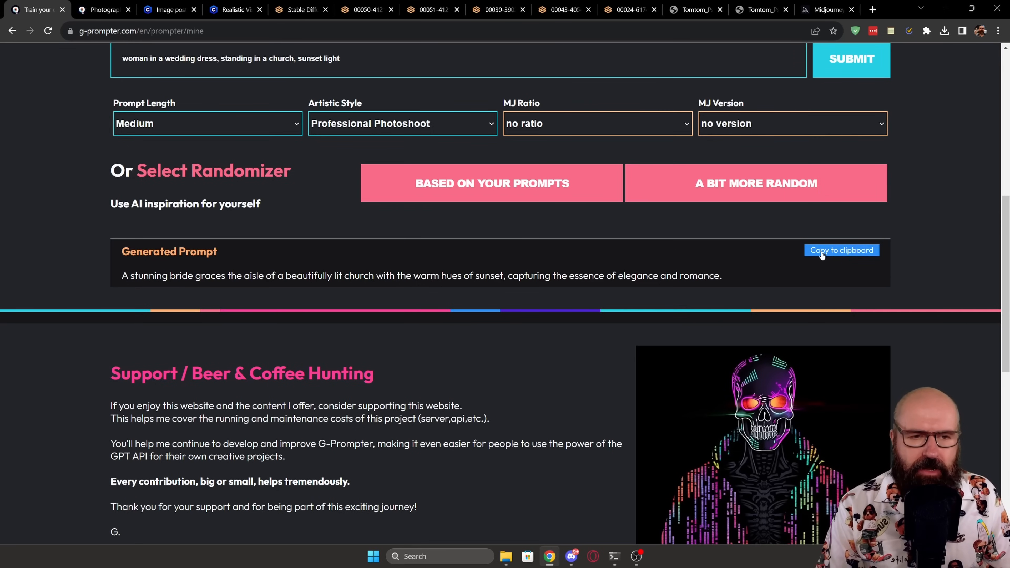
left_click(300, 9)
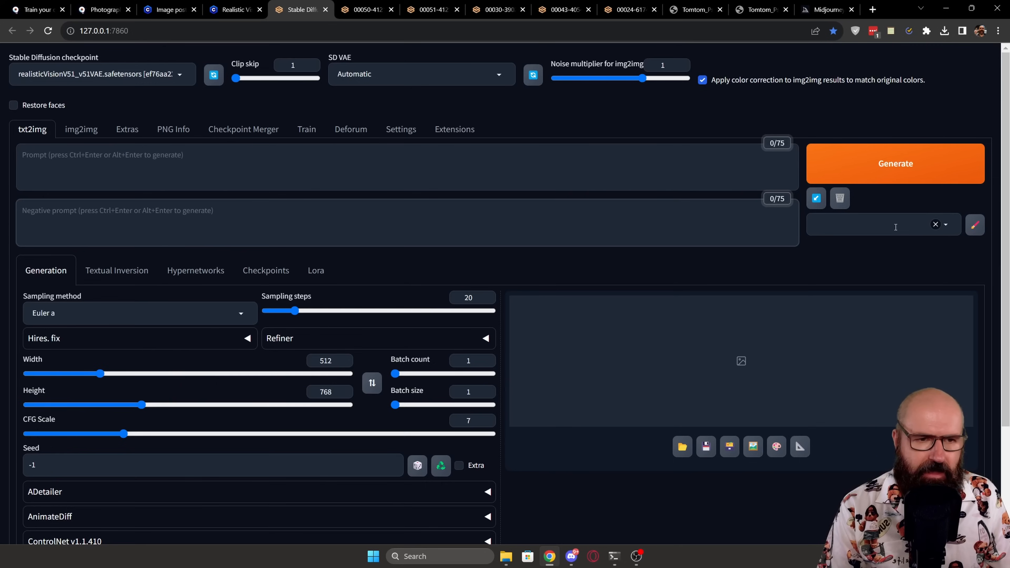
Step: Apply the saved Realistic Vision style's RAW photo and negative text to the txt2img prompts
left_click(876, 225)
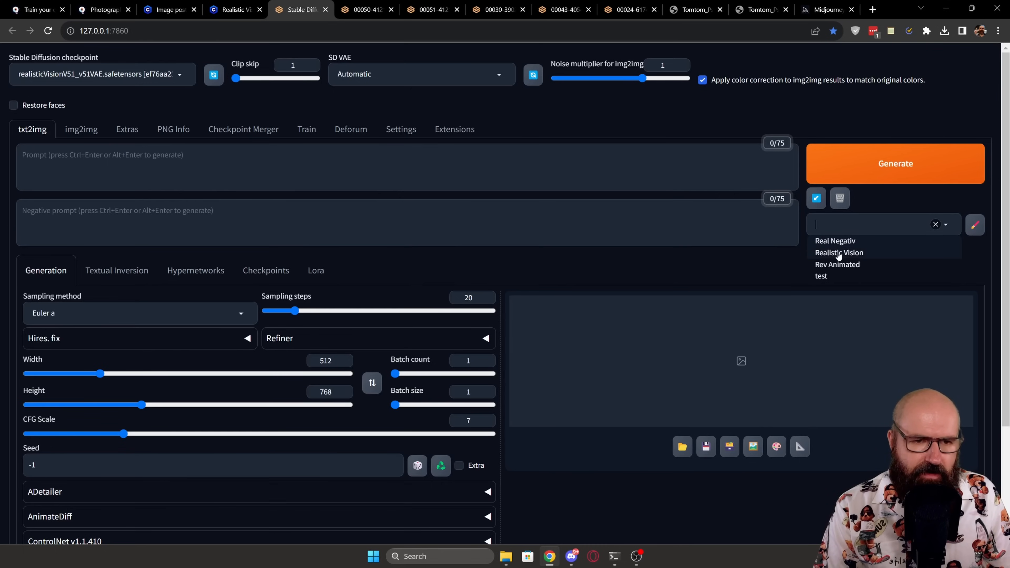
mouse_move(844, 264)
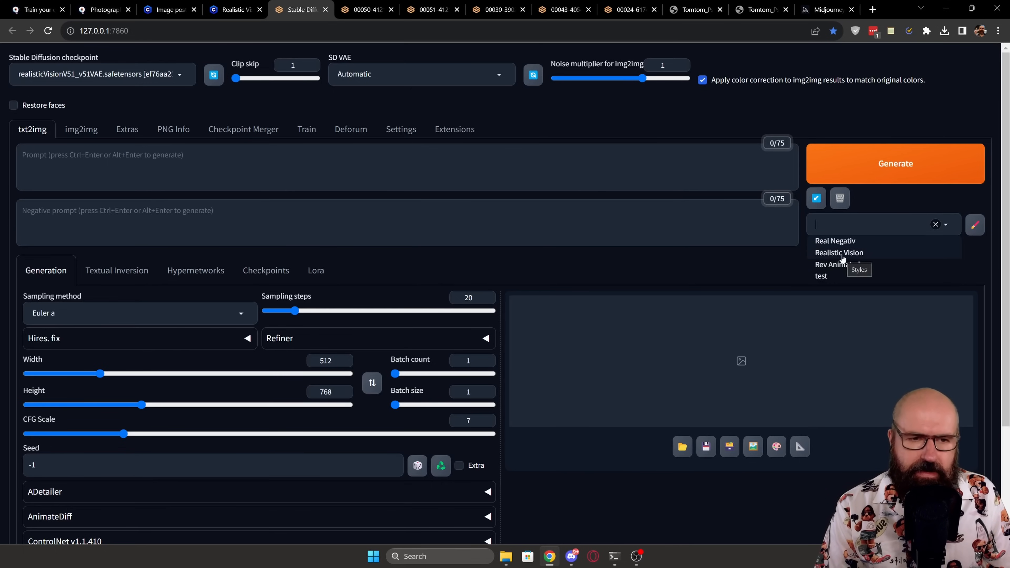
left_click(839, 252)
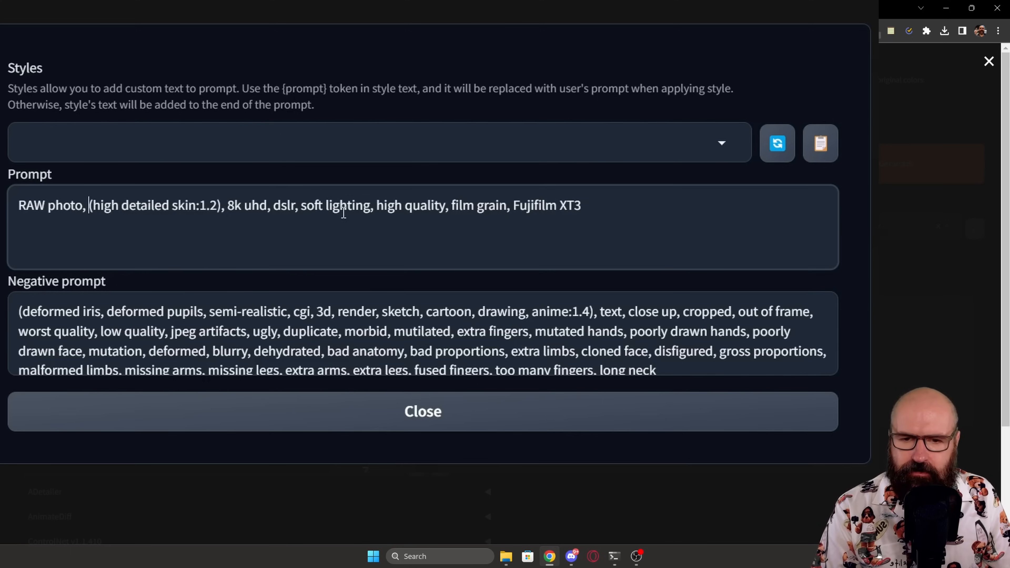
mouse_move(507, 210)
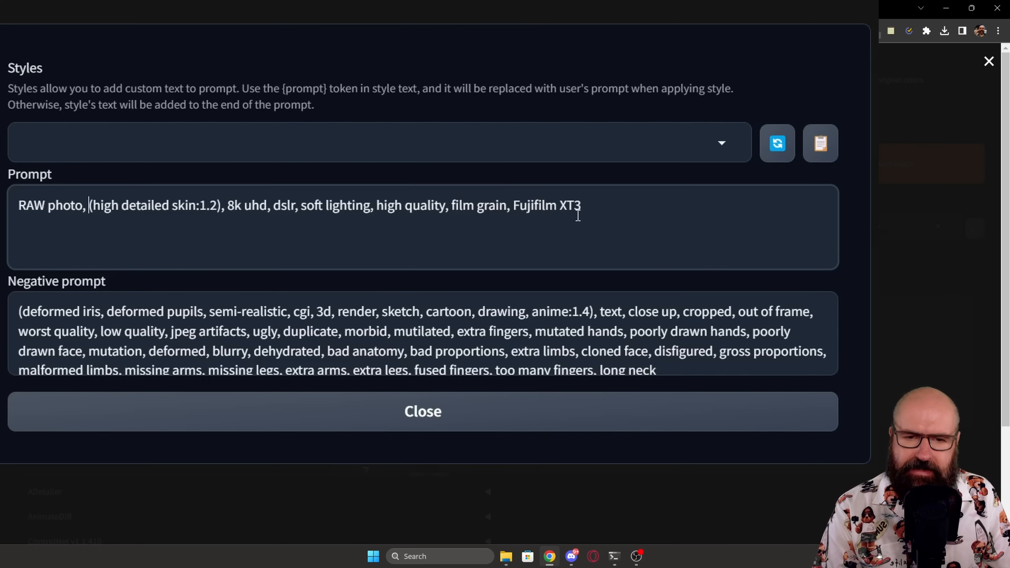
mouse_move(820, 143)
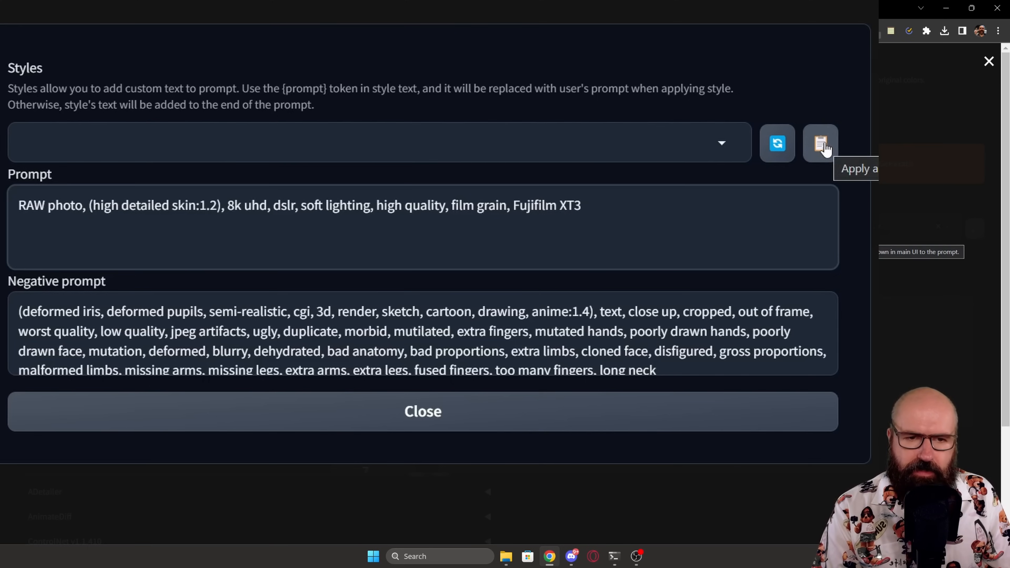
left_click(422, 410)
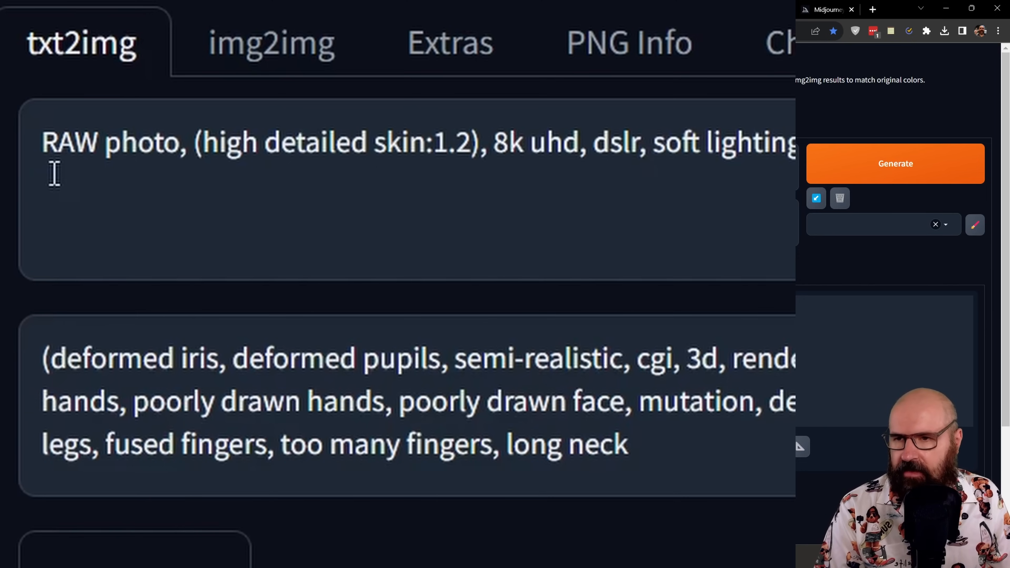
mouse_move(464, 155)
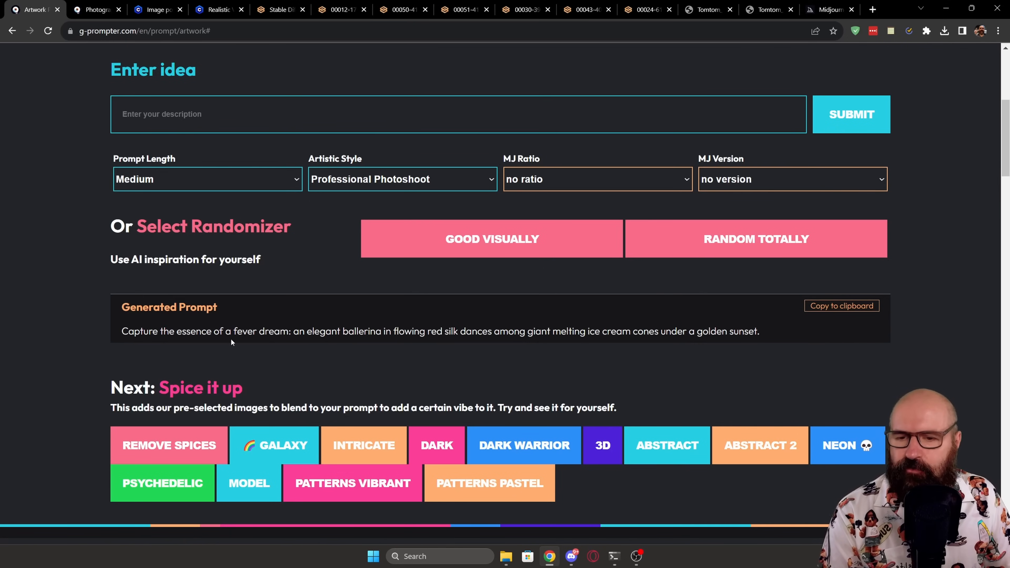
mouse_move(365, 344)
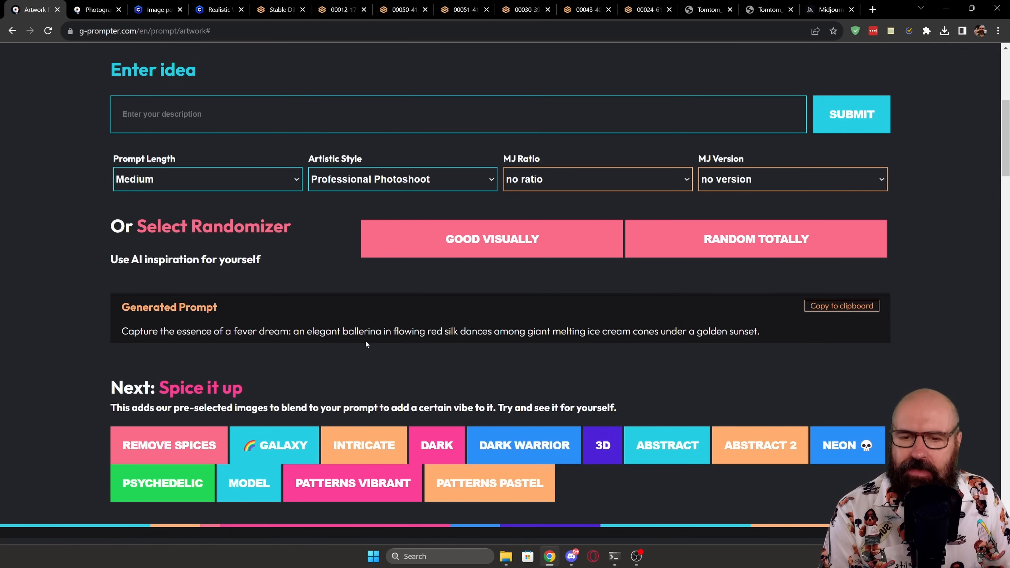
mouse_move(458, 336)
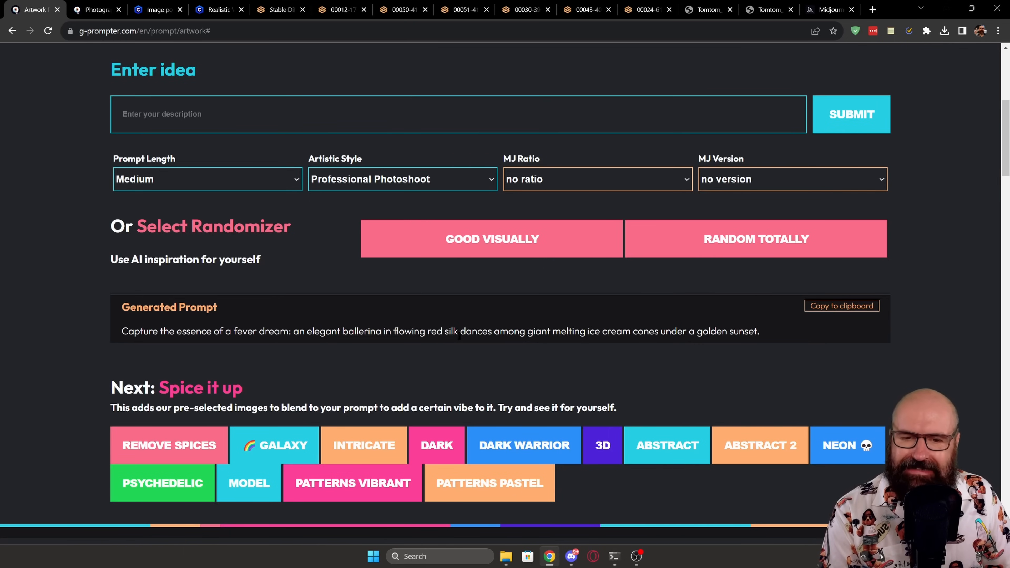